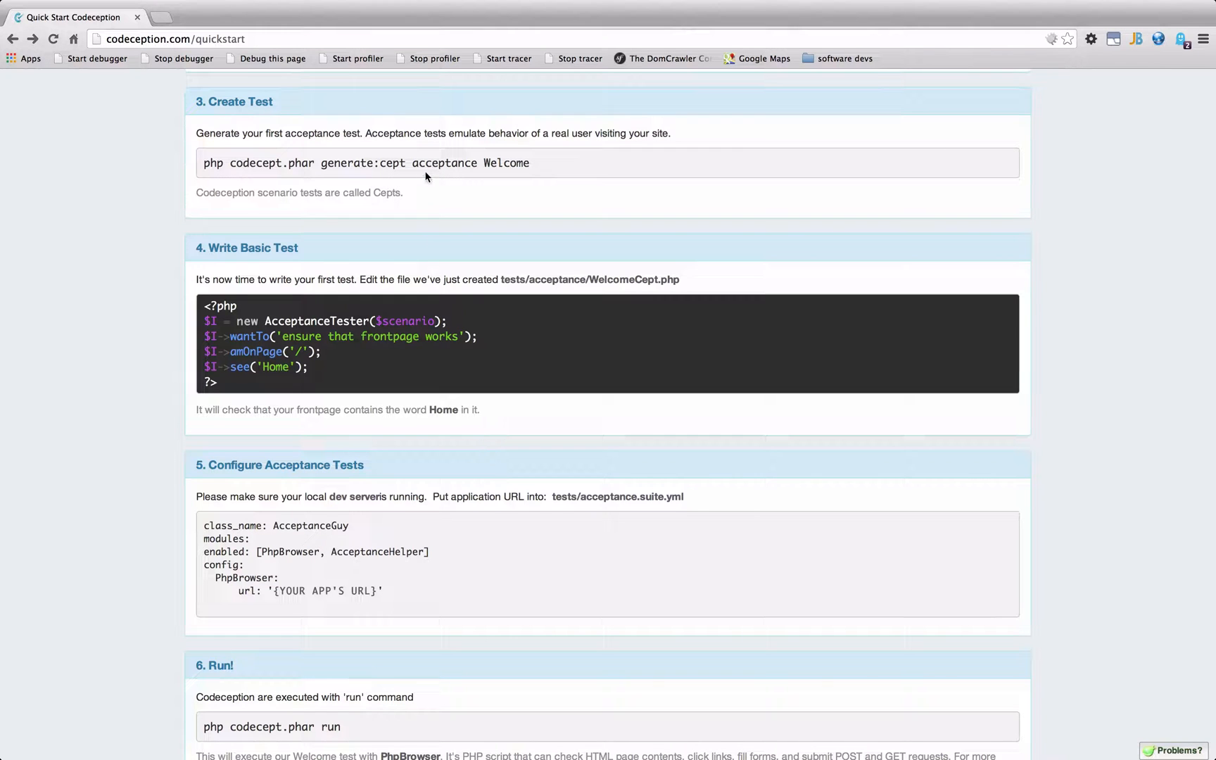
pyautogui.moveTo(272, 261)
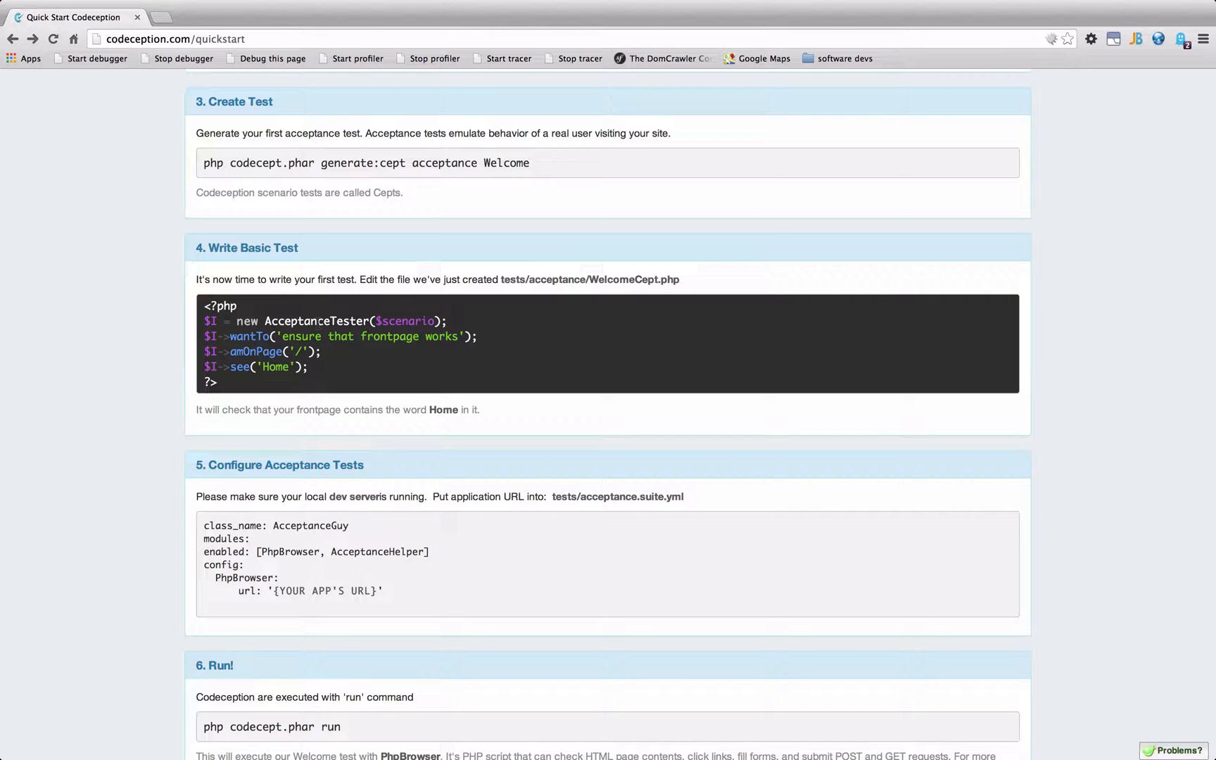
# Scroll through the current Codeception documentation page
pyautogui.scroll(-3)
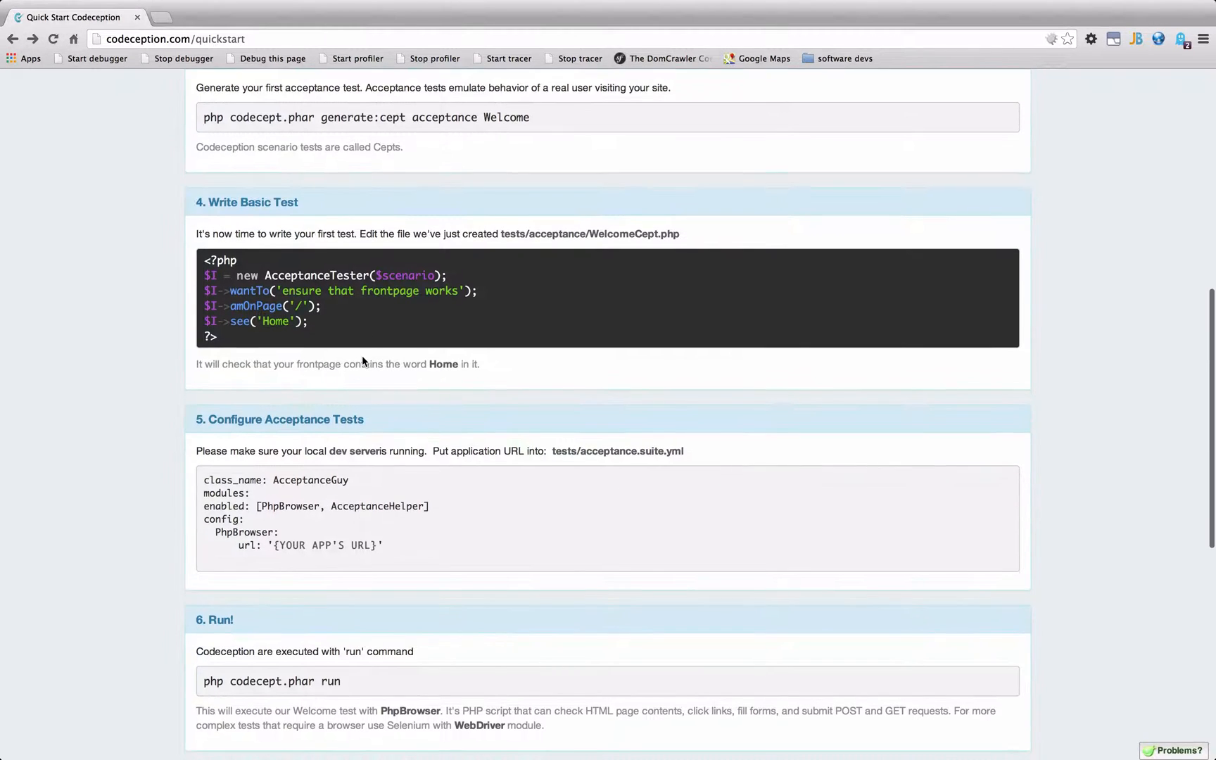
pyautogui.scroll(-3)
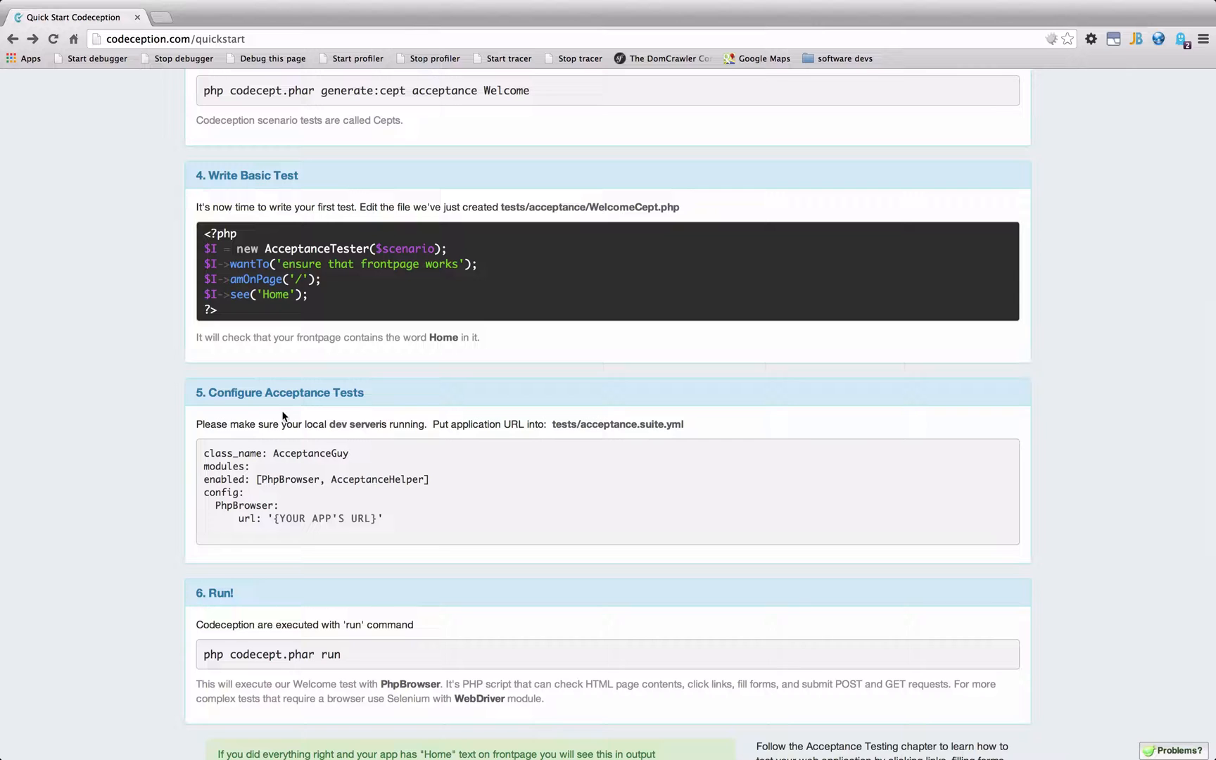
pyautogui.scroll(-3)
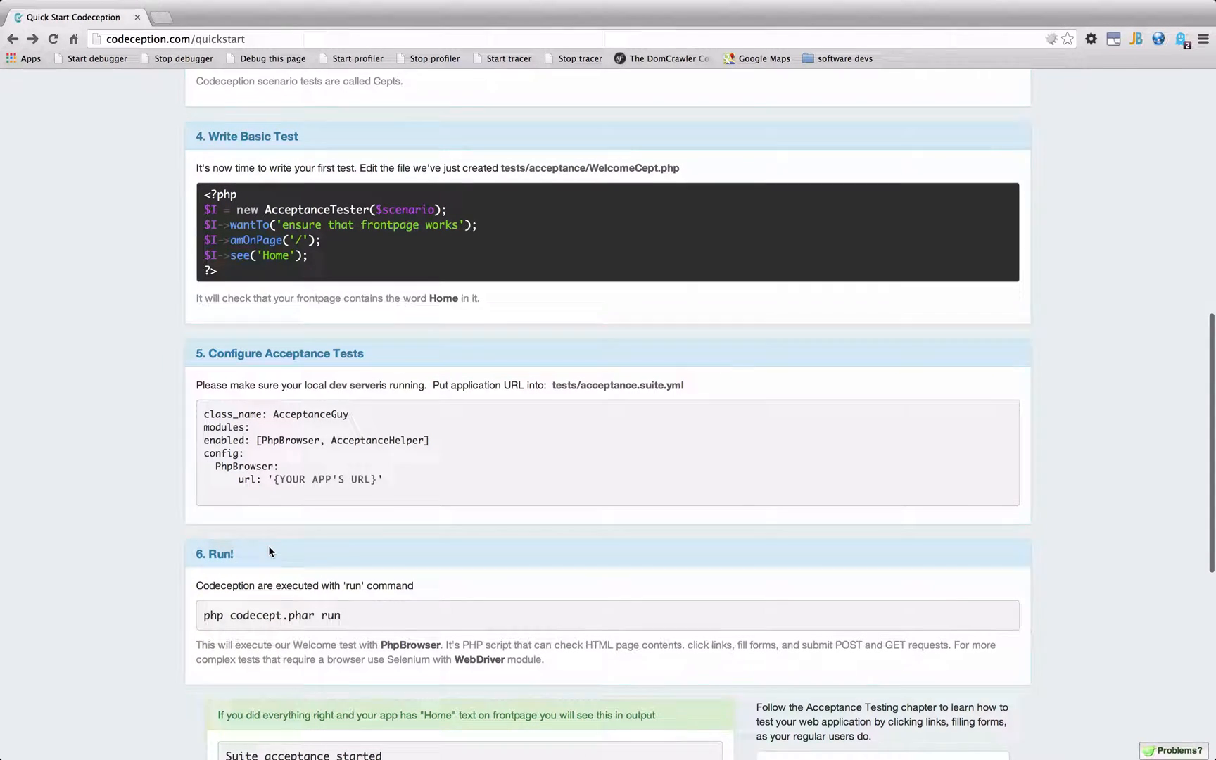
pyautogui.scroll(-3)
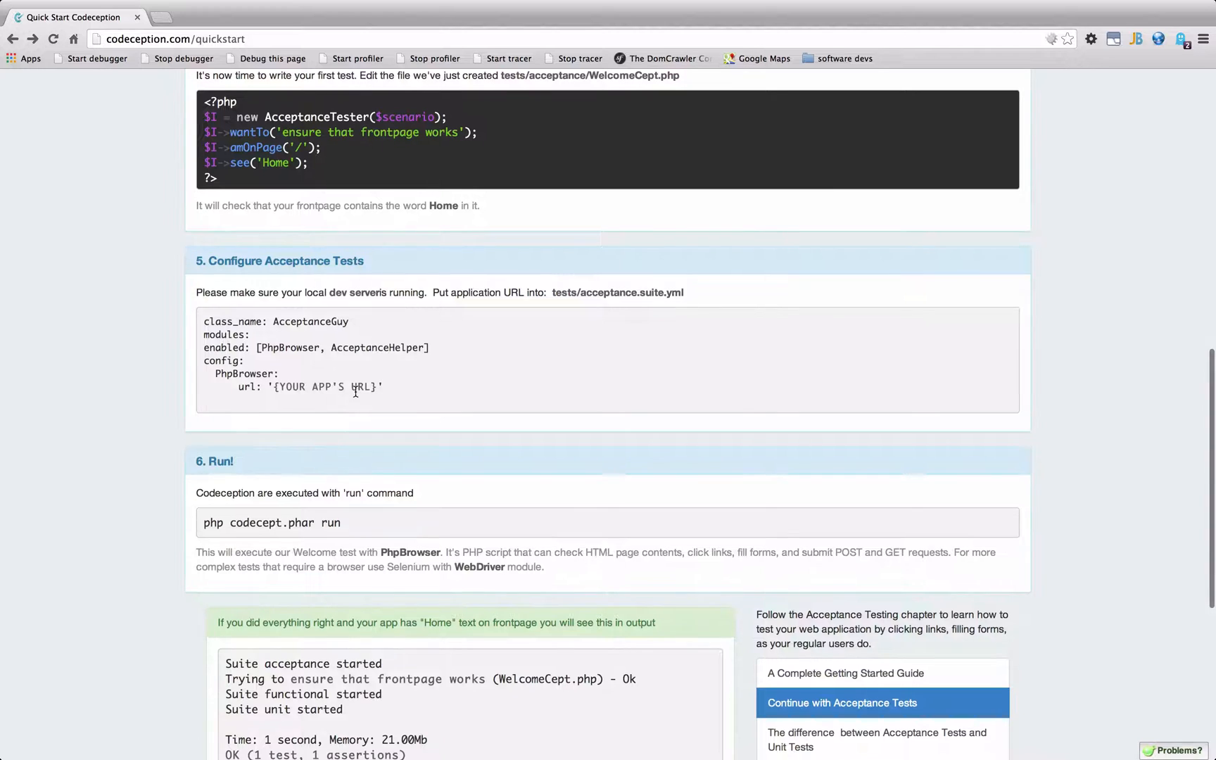
pyautogui.scroll(-3)
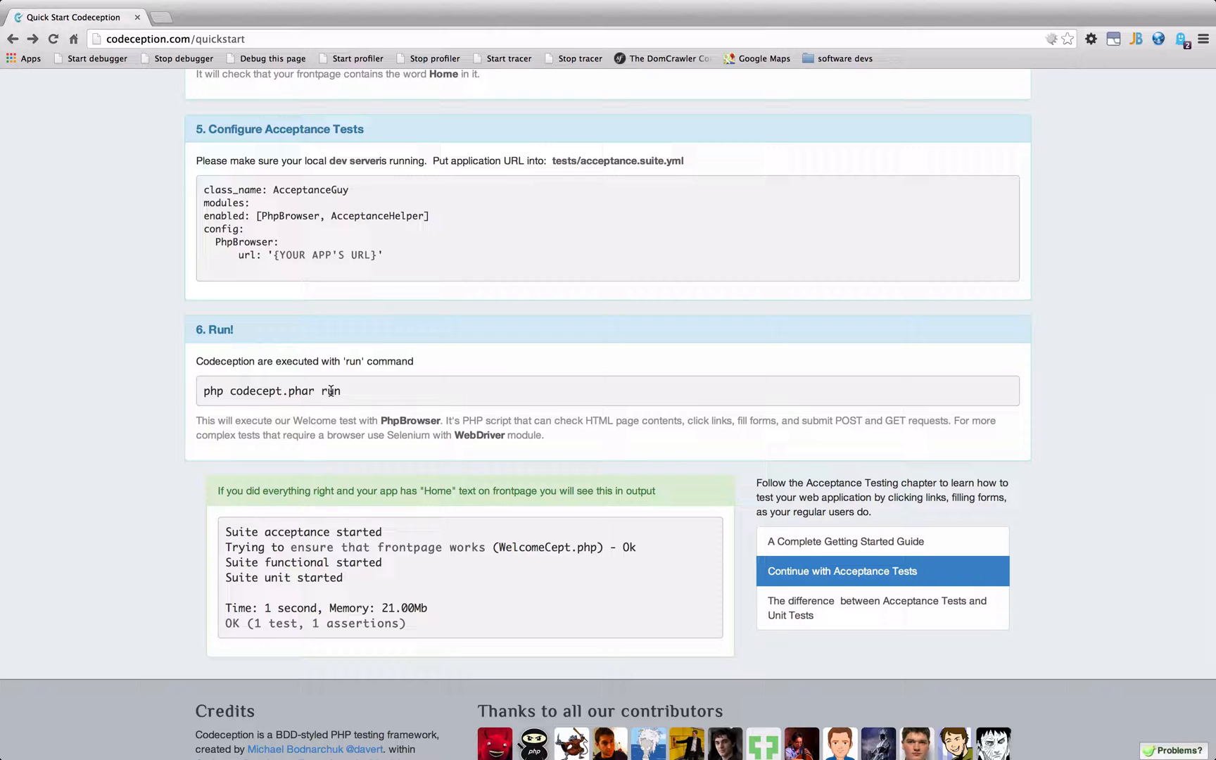
pyautogui.moveTo(352, 395)
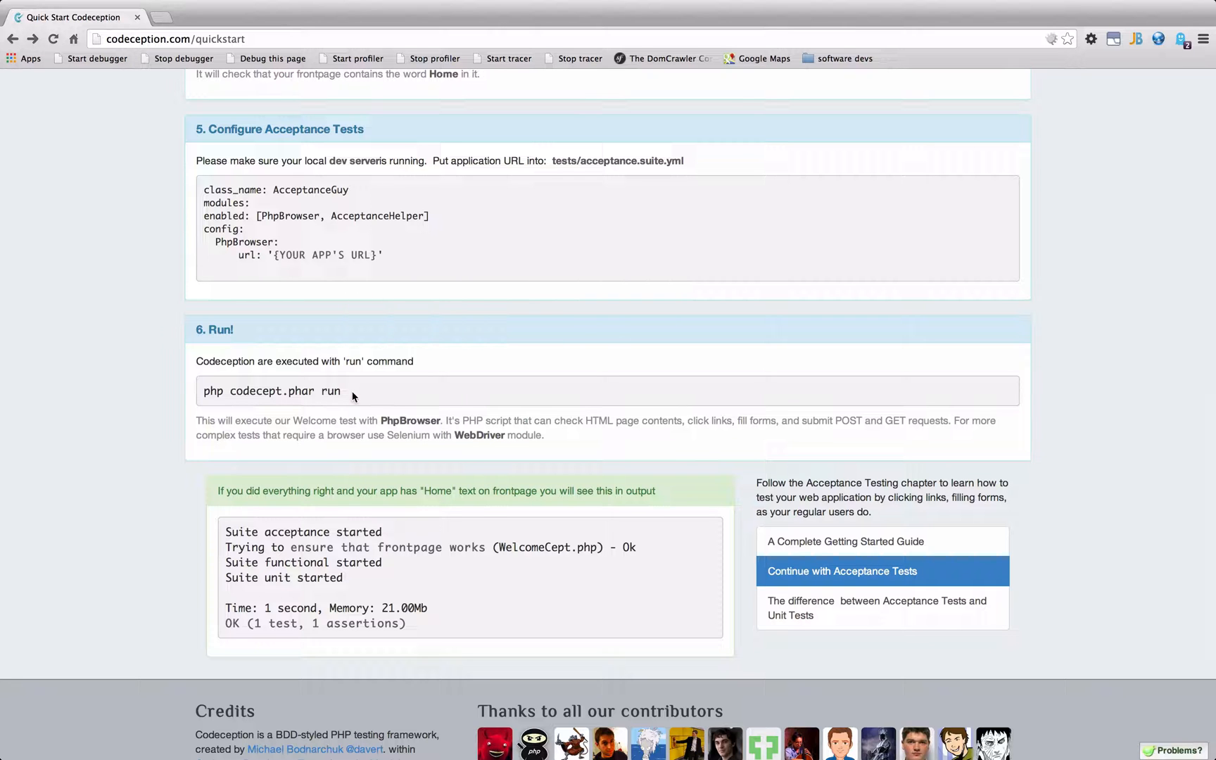
pyautogui.scroll(3)
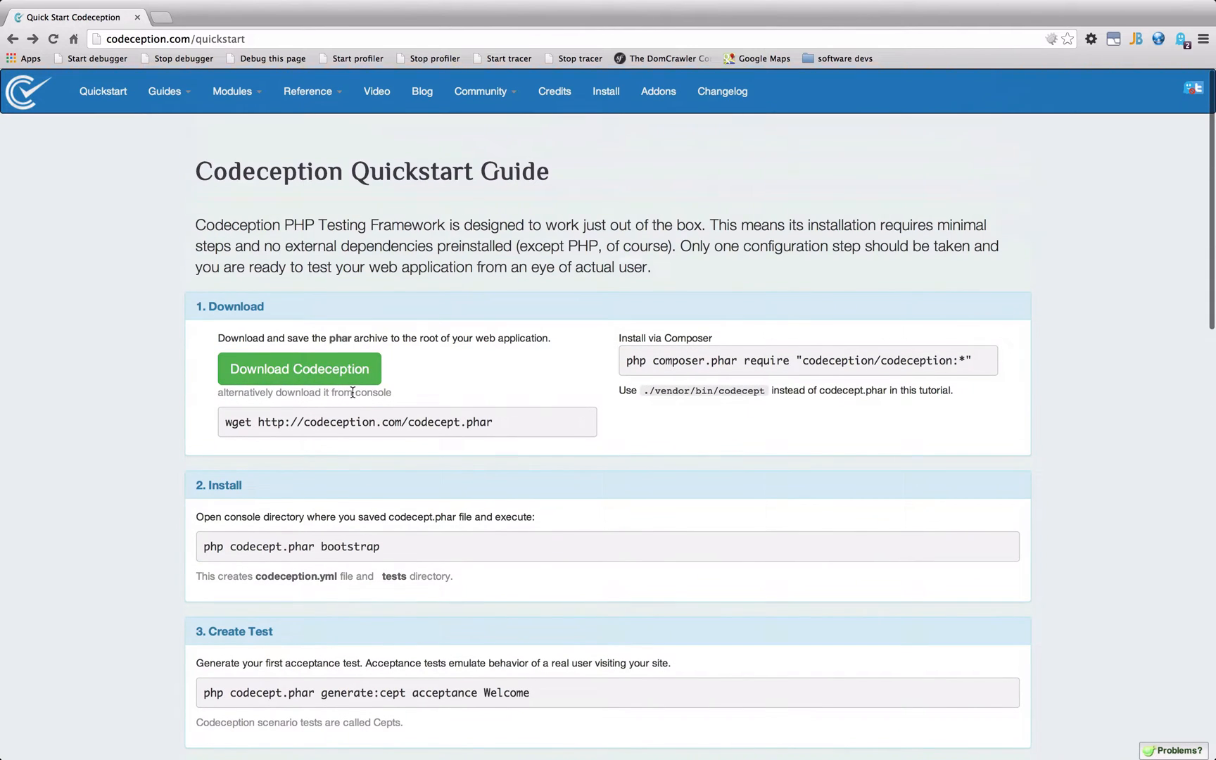
# Go to Reference > Commands and jump to the Run command's arguments and options
pyautogui.click(311, 90)
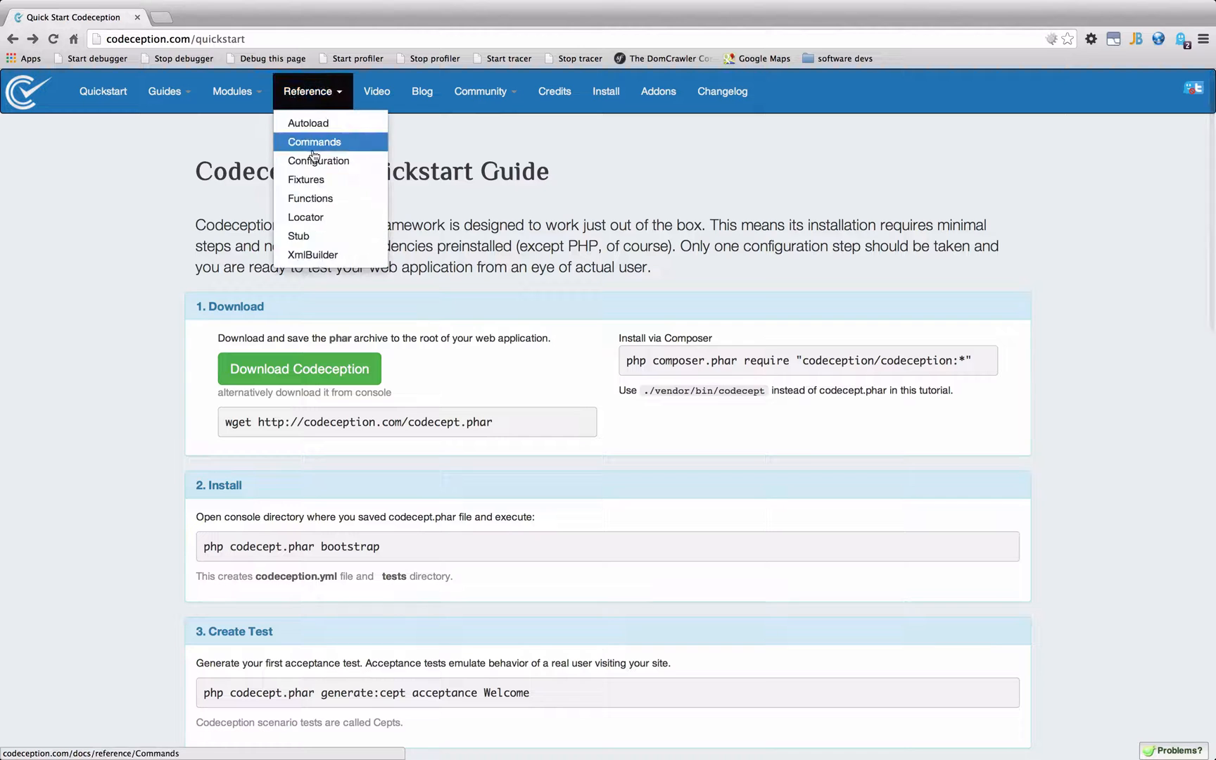
pyautogui.click(314, 142)
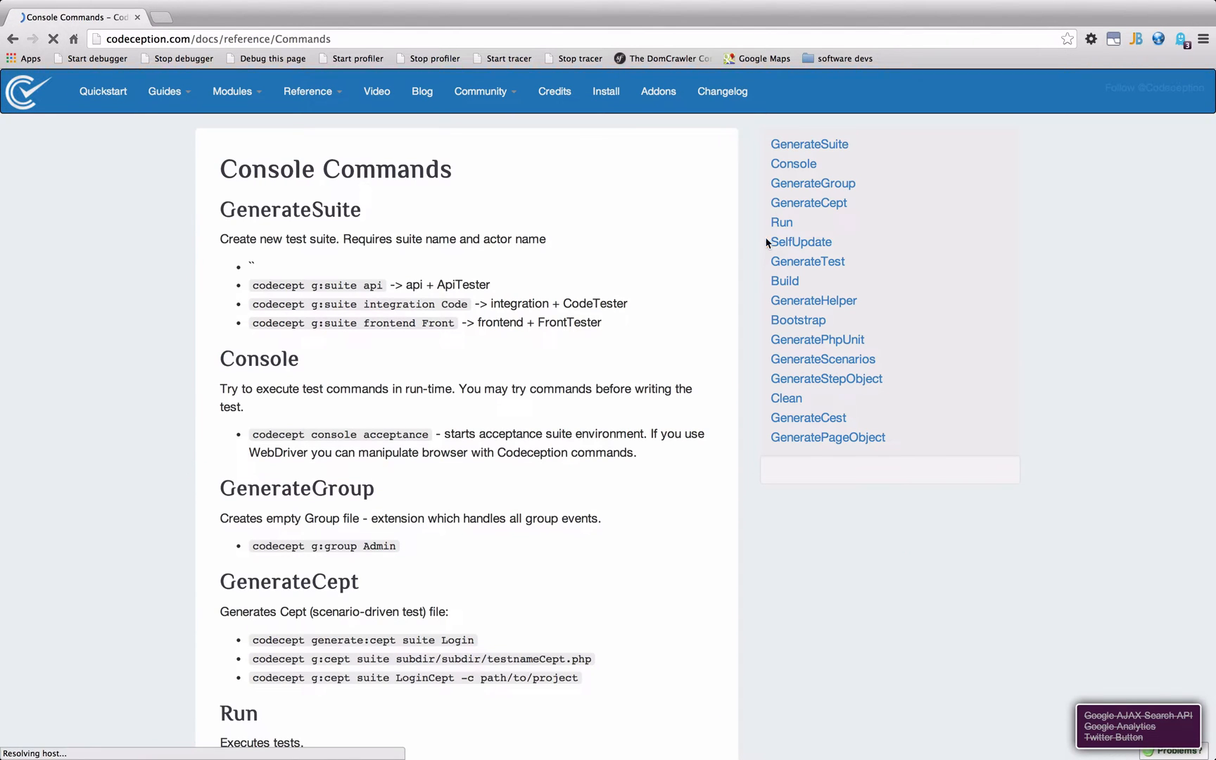
pyautogui.click(781, 222)
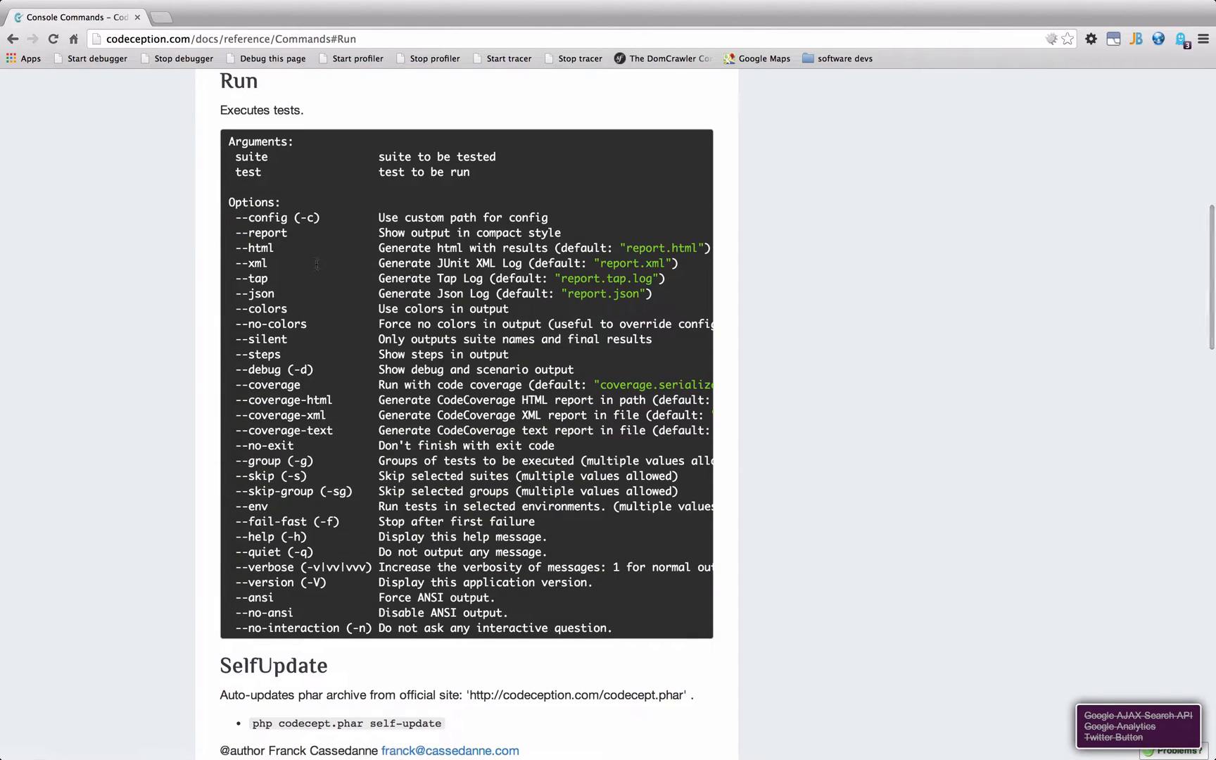
pyautogui.moveTo(335, 168)
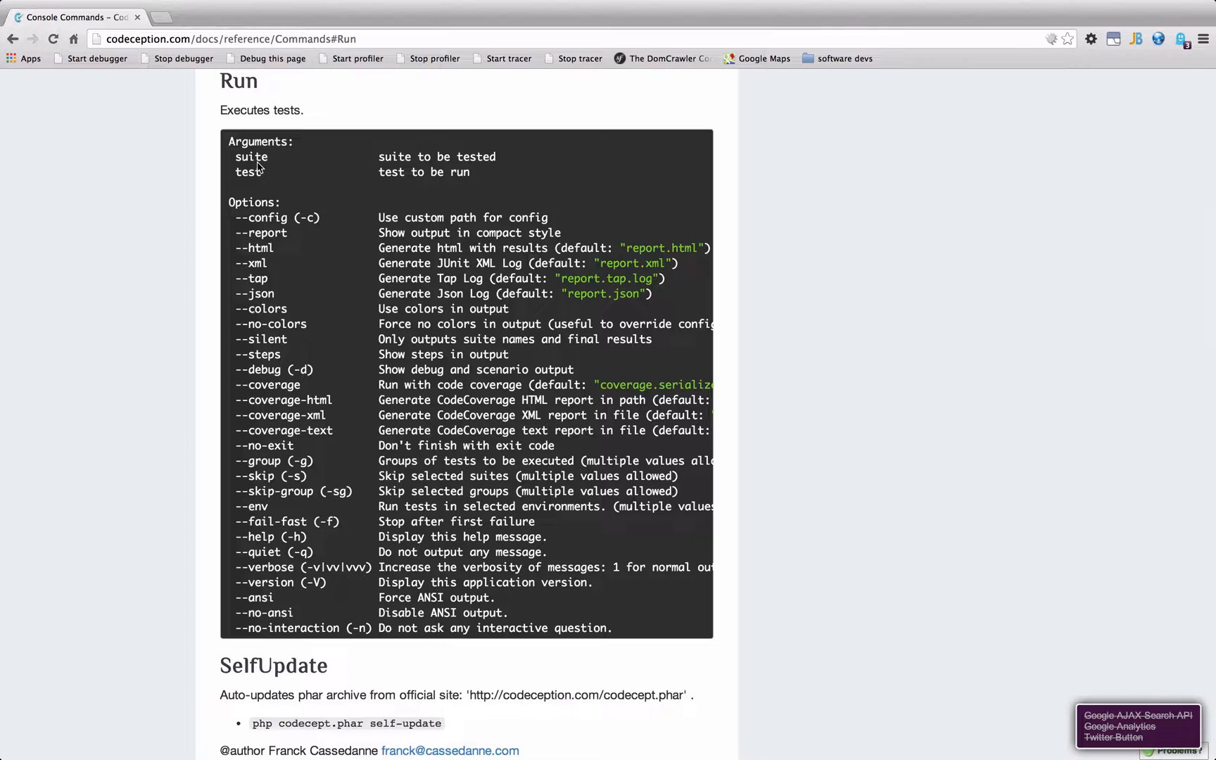
pyautogui.moveTo(262, 180)
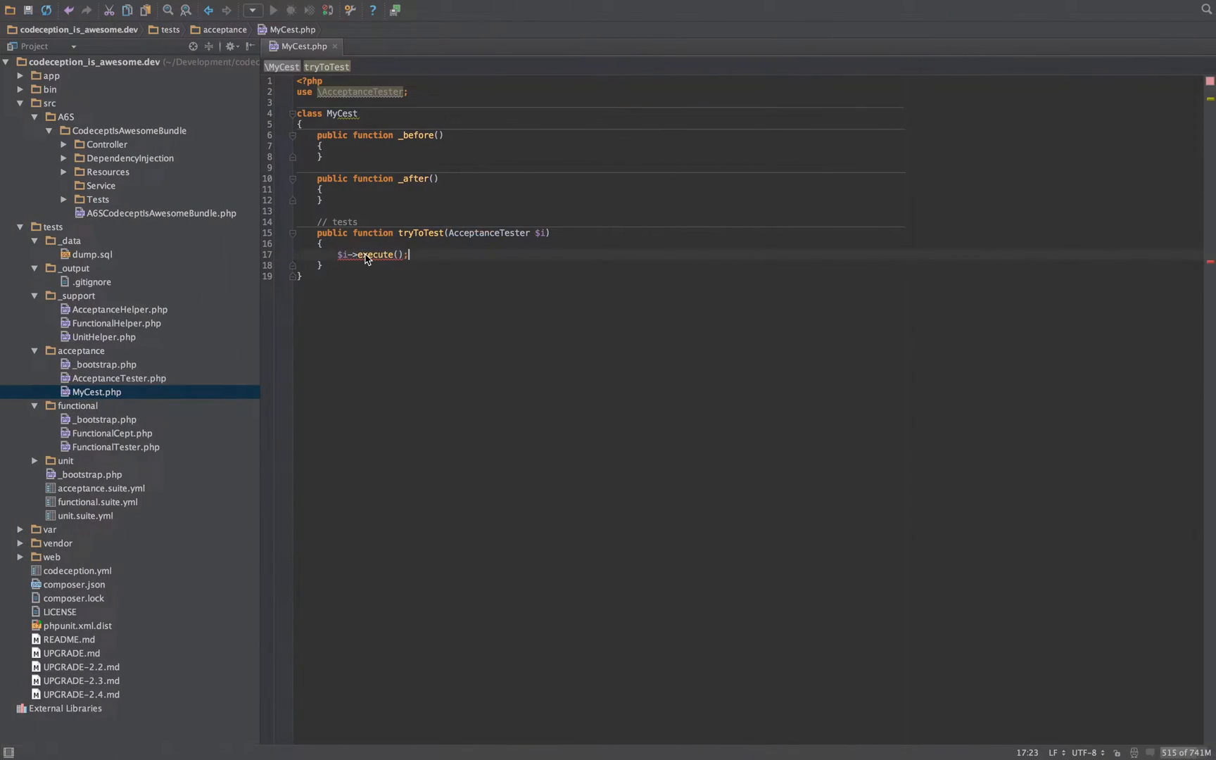
pyautogui.moveTo(216, 269)
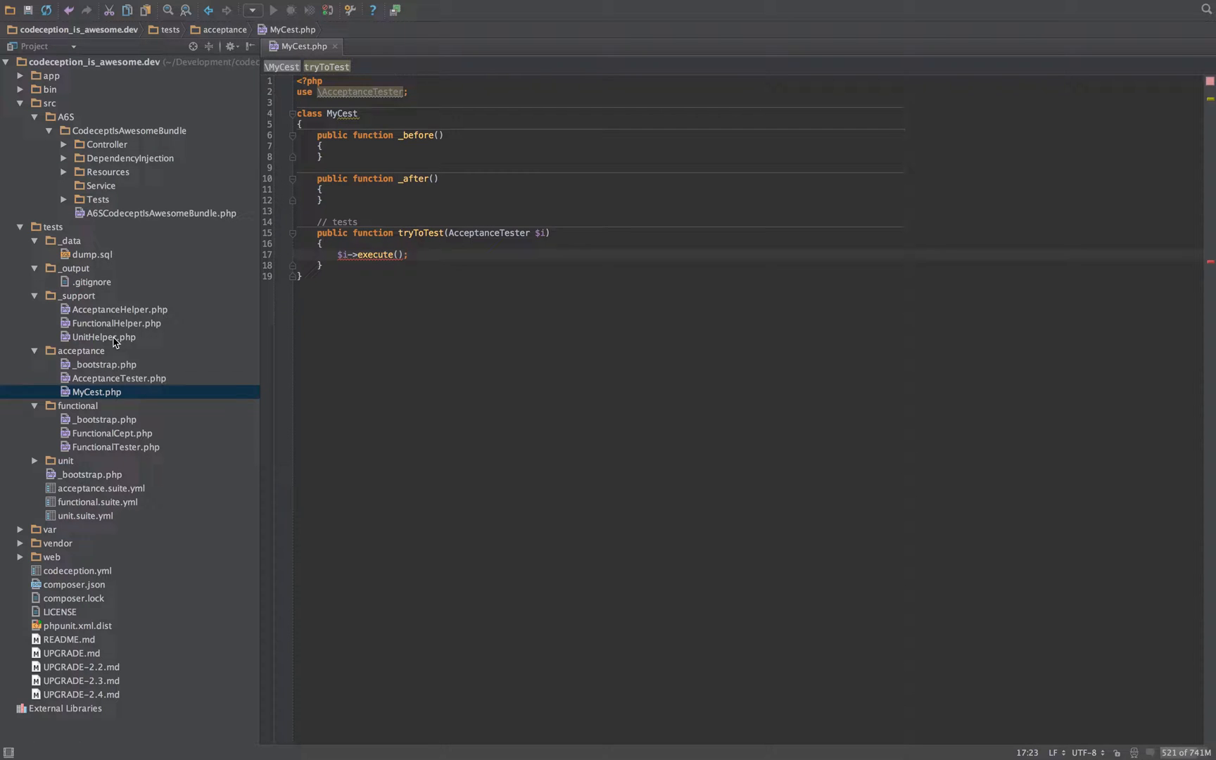
# Open tests/functional/FunctionalCept.php and expand the unit tests folder in the project tree
pyautogui.click(119, 322)
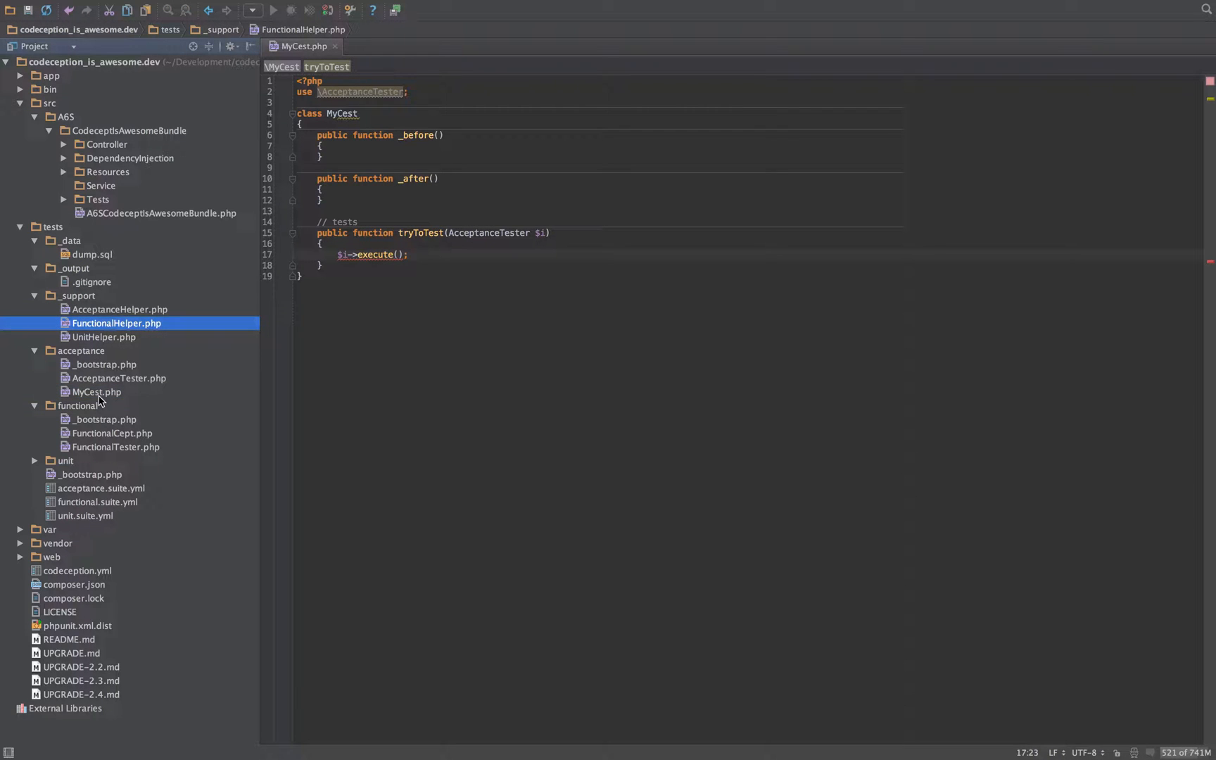
pyautogui.click(110, 432)
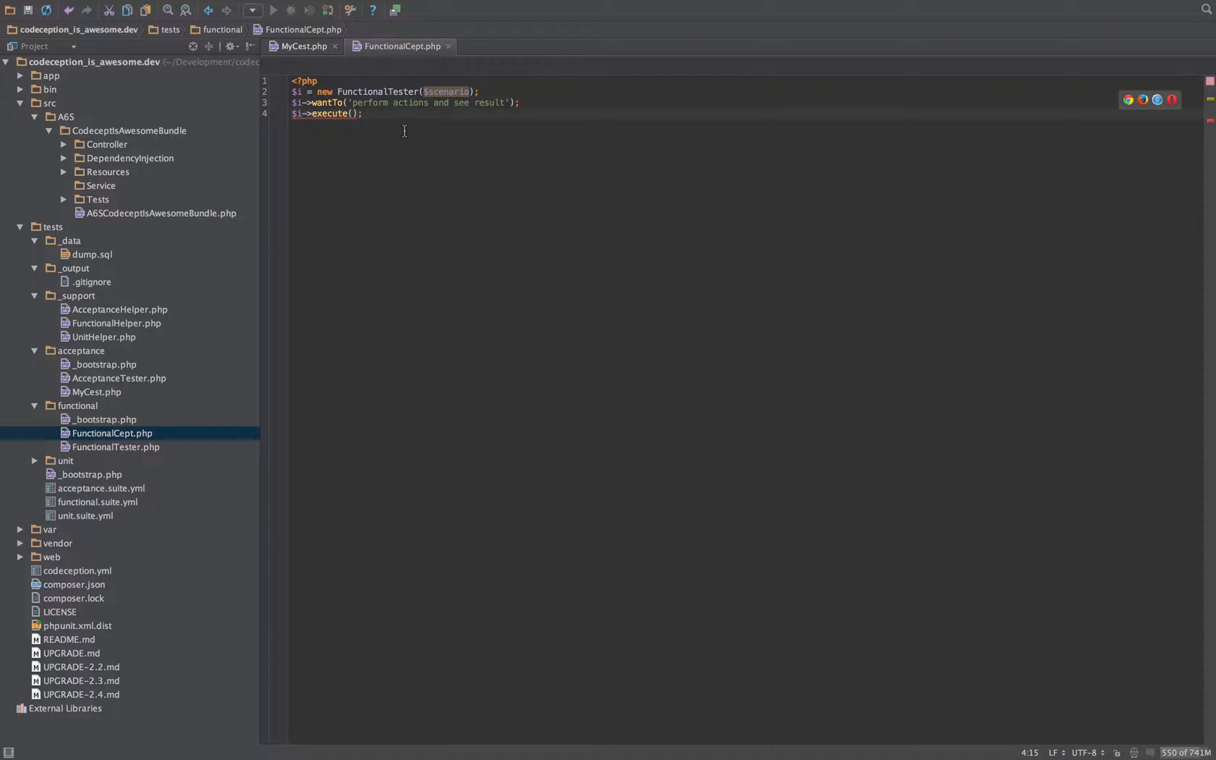
pyautogui.moveTo(93, 446)
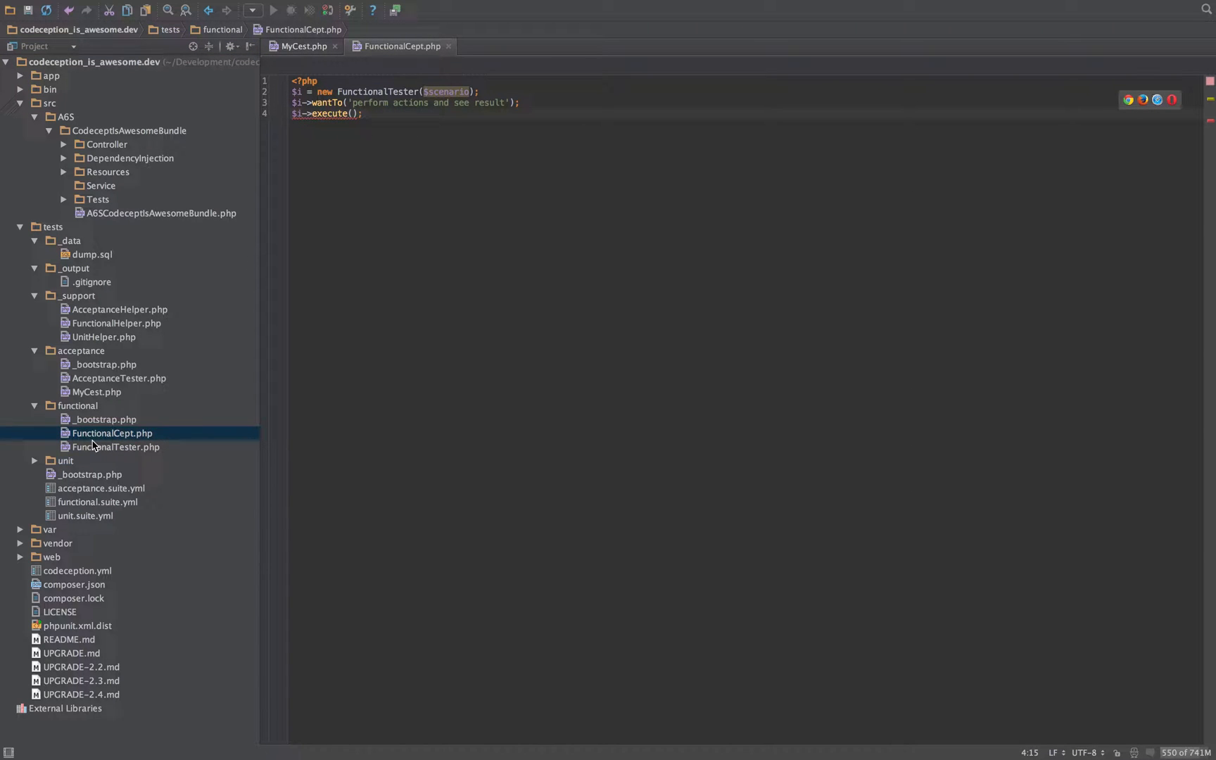
pyautogui.click(35, 460)
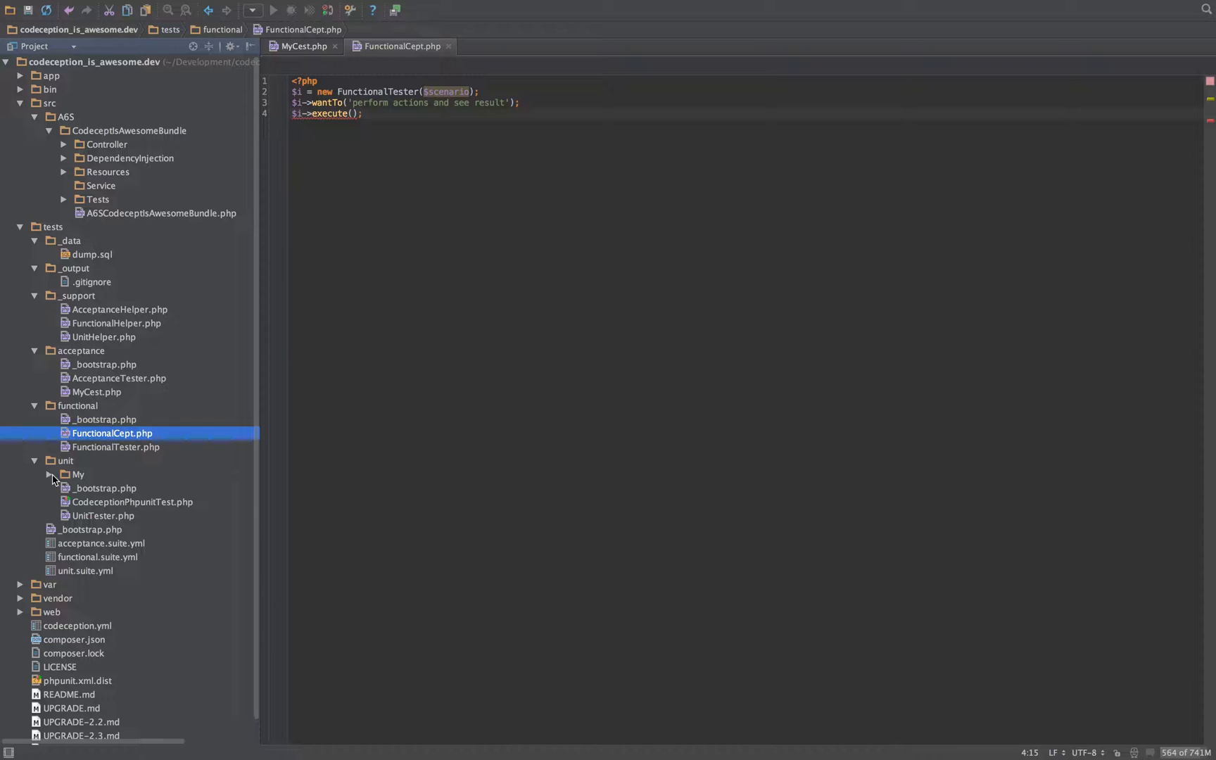
pyautogui.click(49, 475)
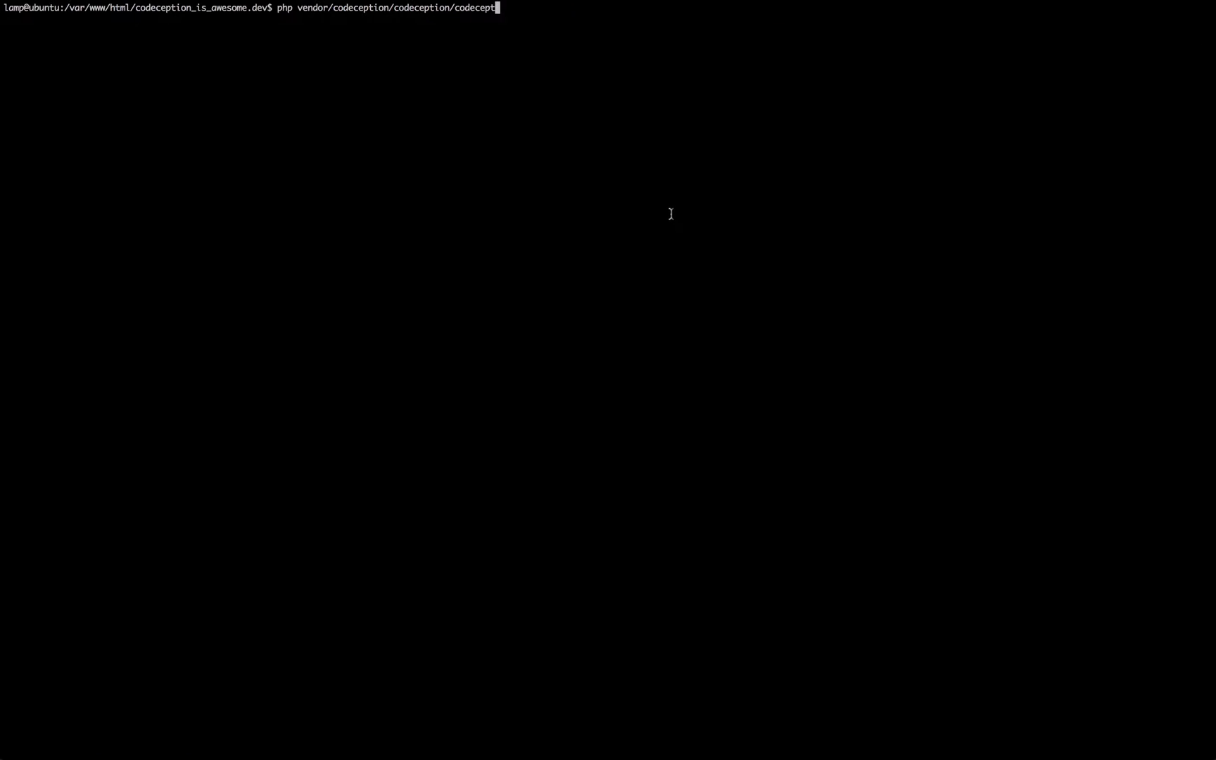
pyautogui.moveTo(560, 96)
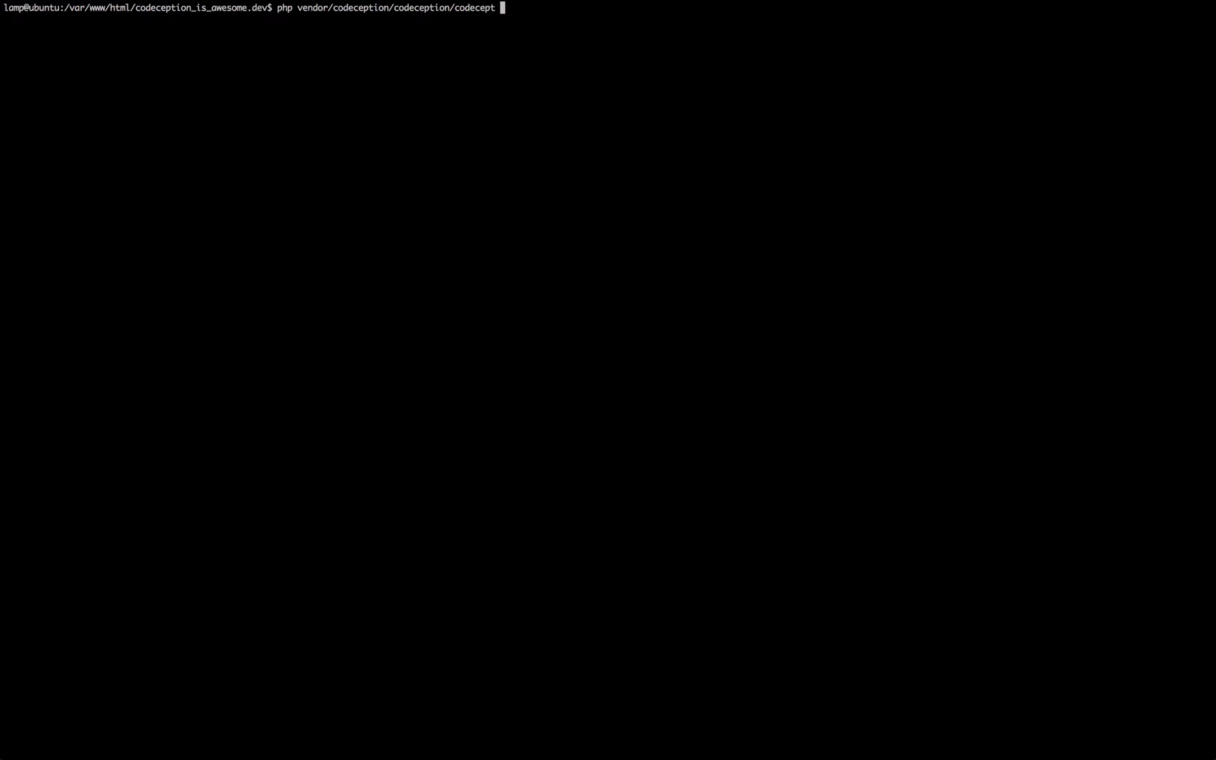
# Run 'php vendor/codeception/codeception/codecept run' to execute the full suite: 4 tests, 2 errors
pyautogui.write(' run')
pyautogui.press('Return')
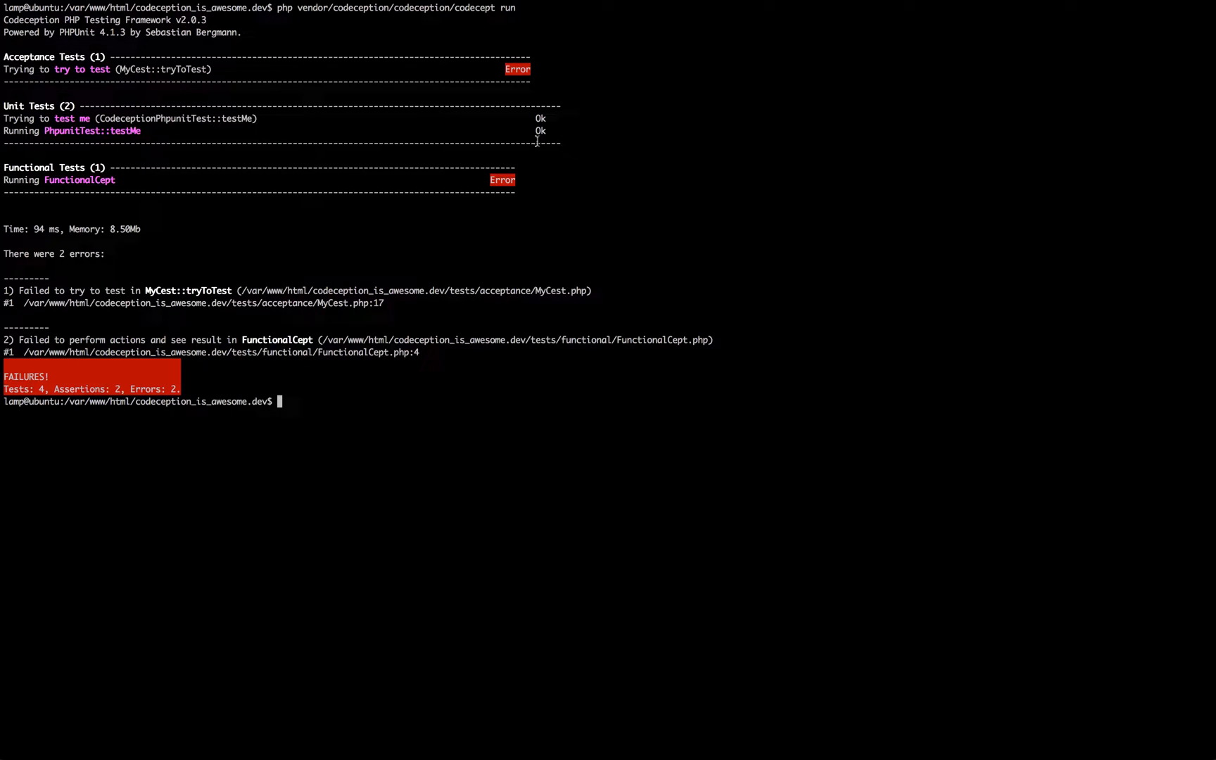
pyautogui.moveTo(6, 48)
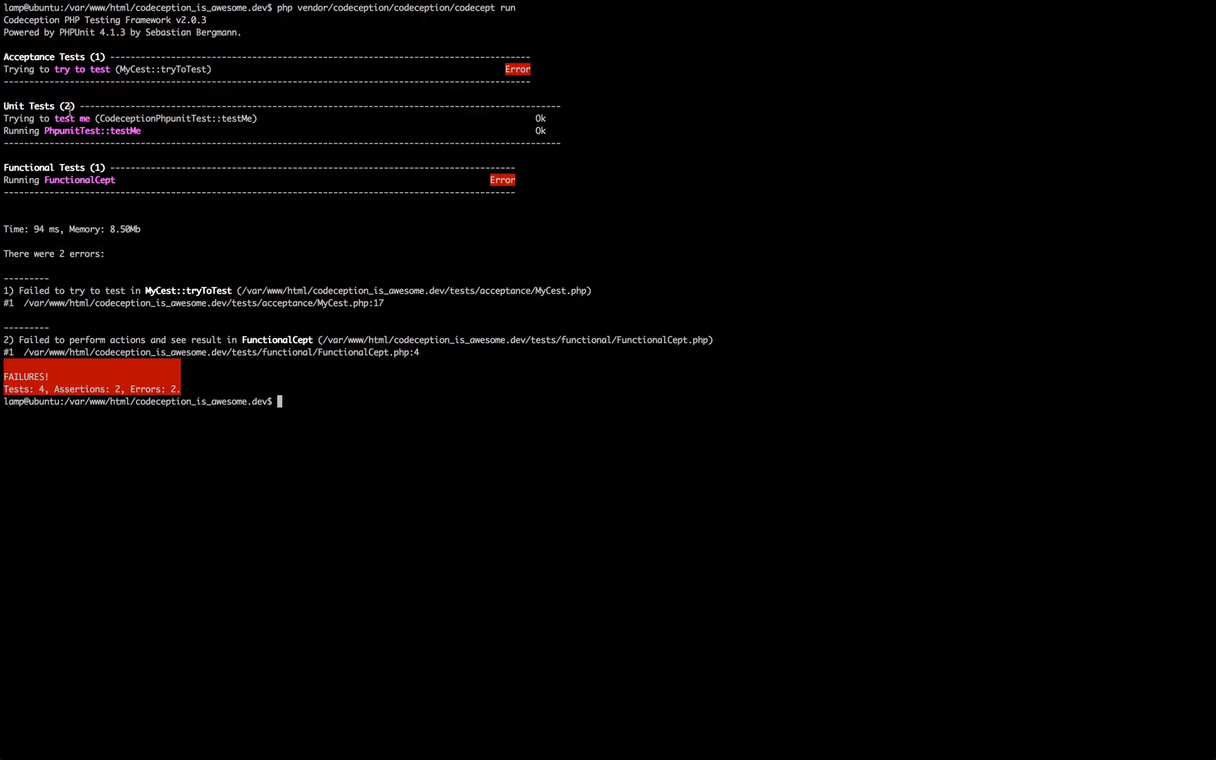
pyautogui.moveTo(146, 270)
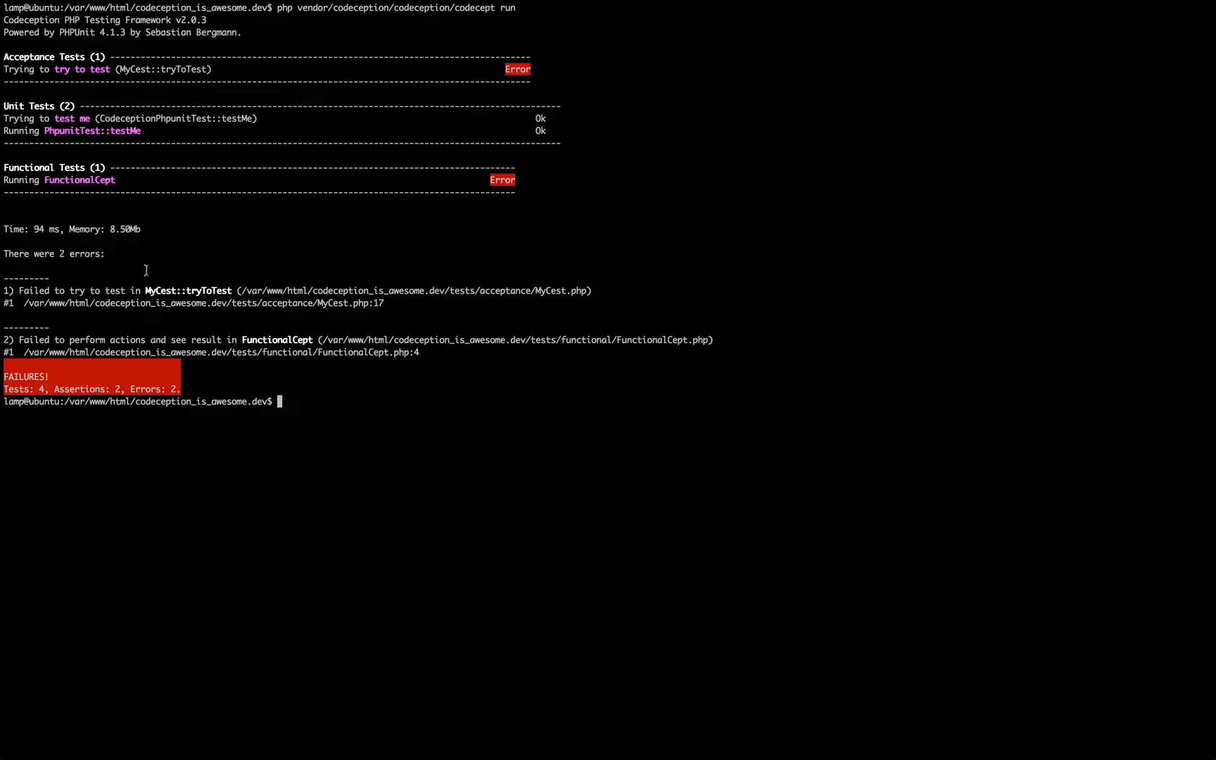
pyautogui.moveTo(300, 390)
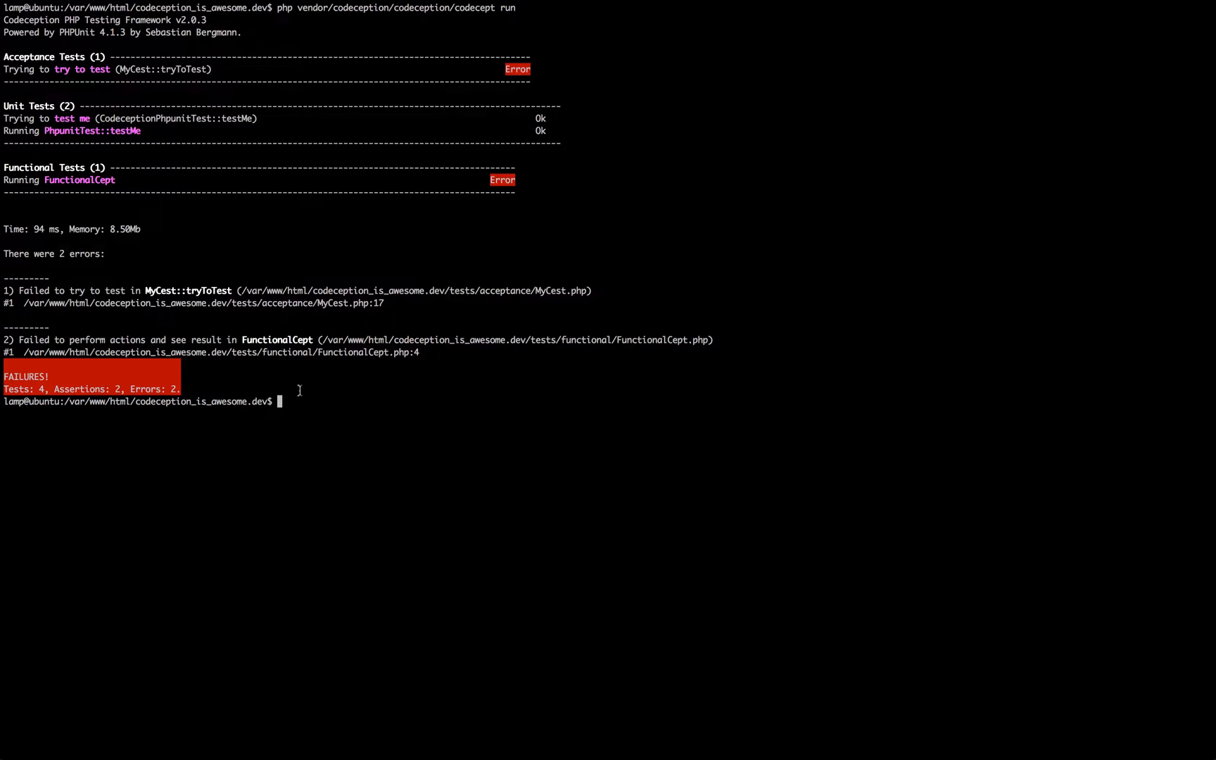
pyautogui.moveTo(359, 439)
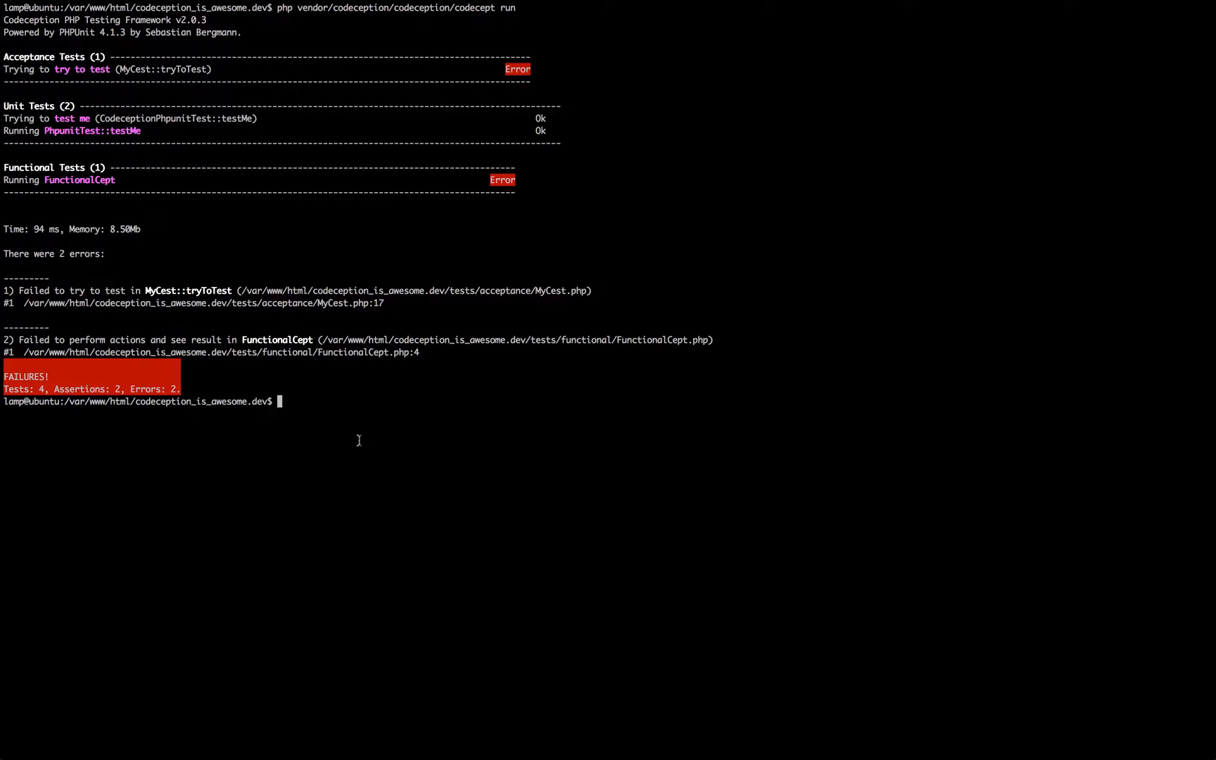
# Run 'codecept run unit' so only the unit suite executes, passing 2 tests with 2 assertions
pyautogui.write('php vendor/codeception/codeception/codecept run')
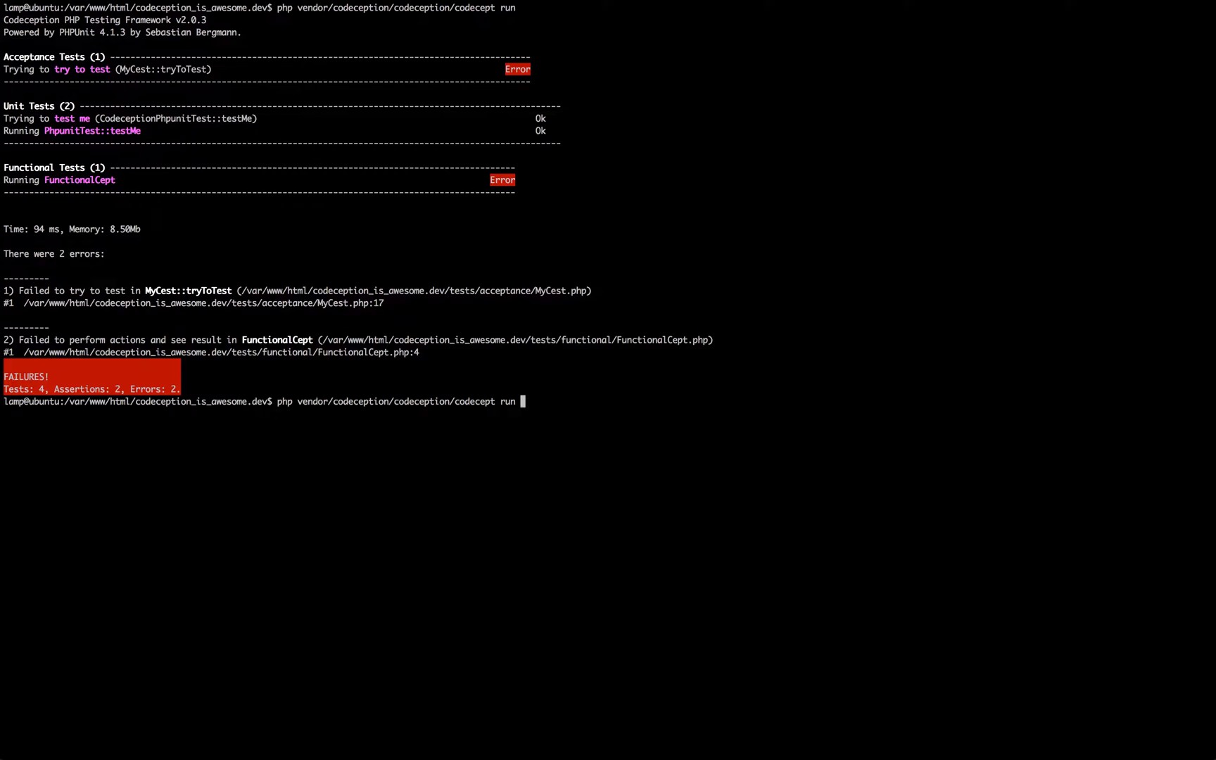
pyautogui.write('unit')
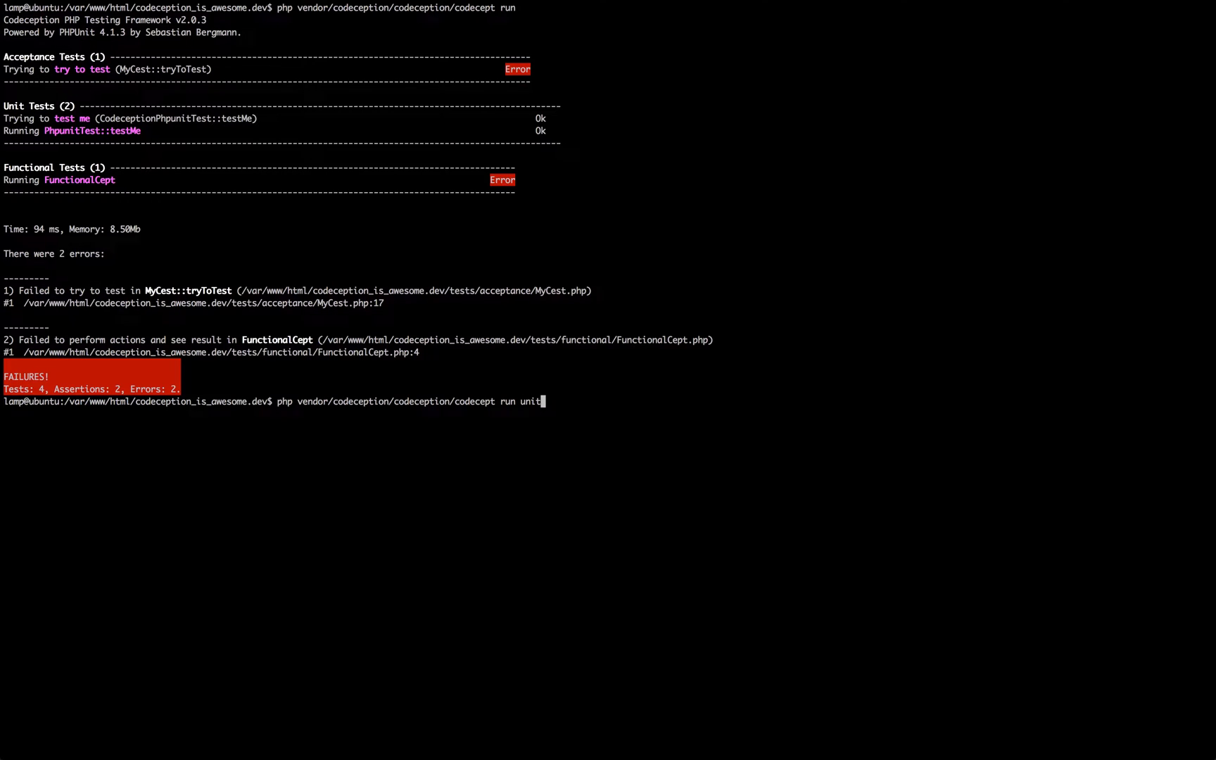
pyautogui.press('Return')
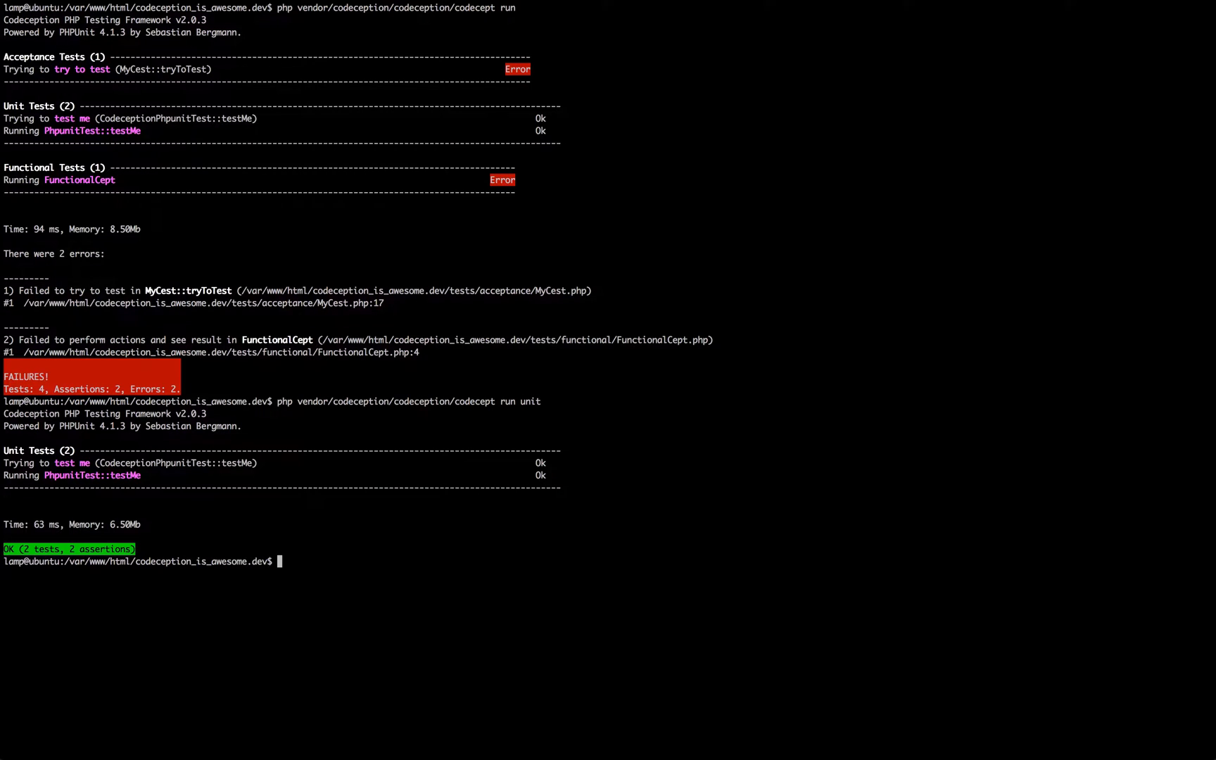
pyautogui.write('php vendor/codeception/codeception/codecept run unit')
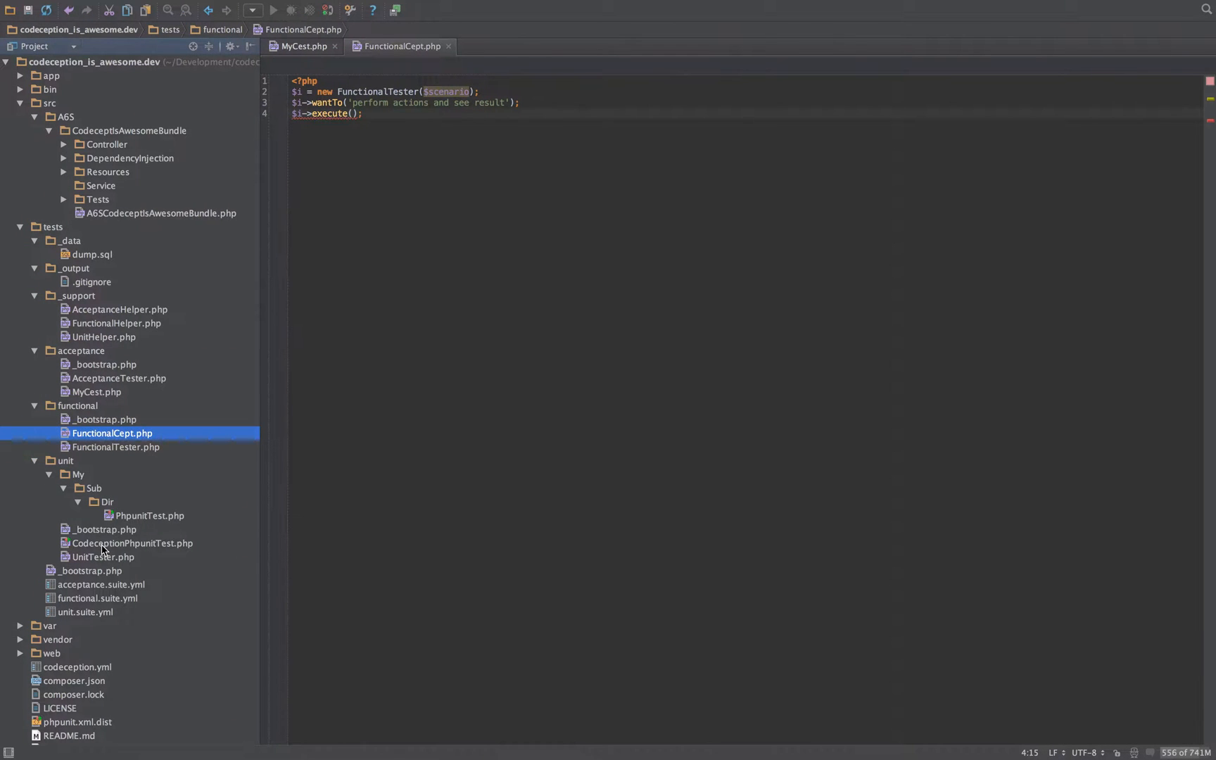
pyautogui.moveTo(239, 510)
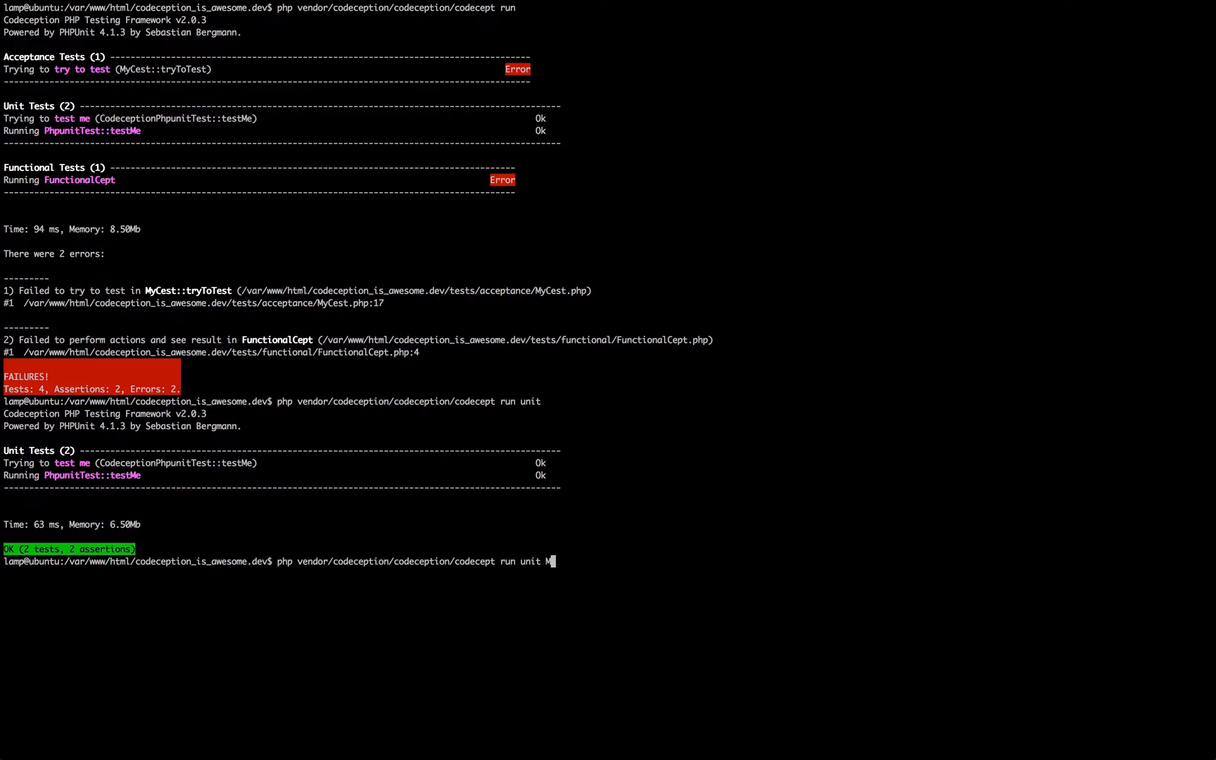
# Run 'codecept run unit My/Sub/Dir/PhpunitTest.php' so the single file passes with 1 test
pyautogui.write('y/Sub/Dir/')
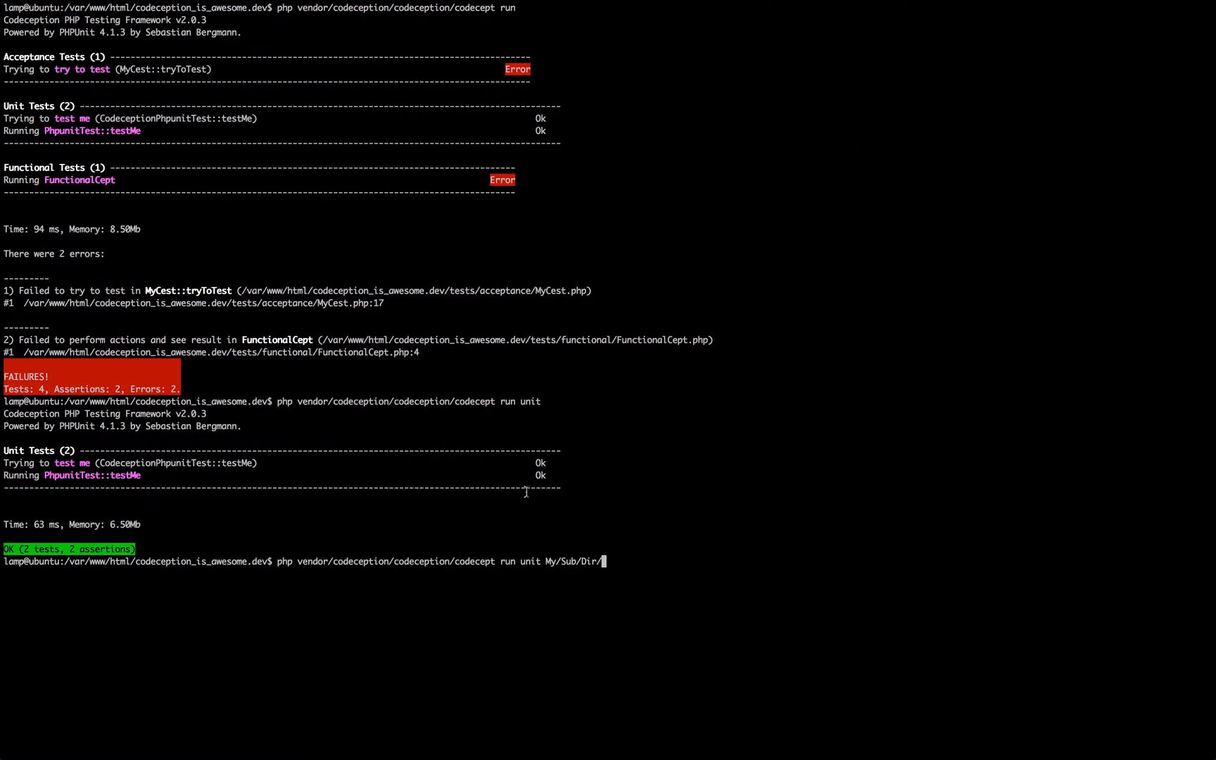
pyautogui.write('Phpunit')
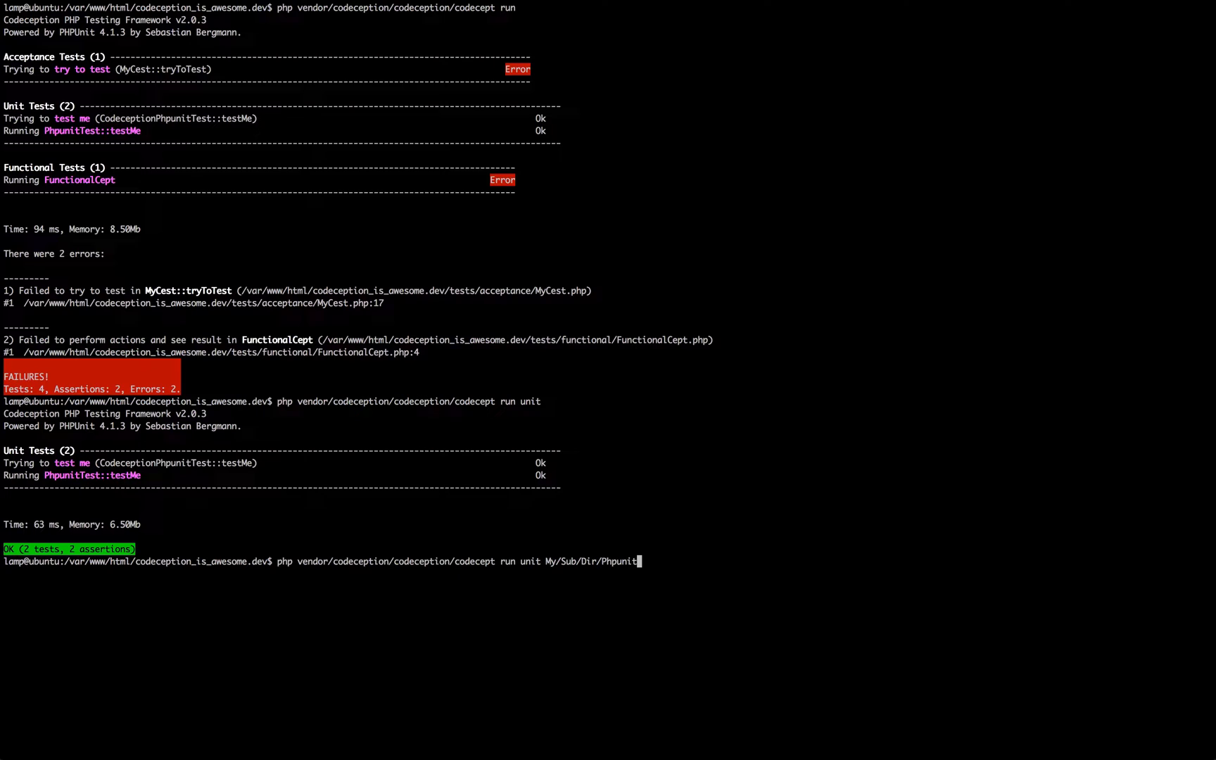
pyautogui.write('Test.ph')
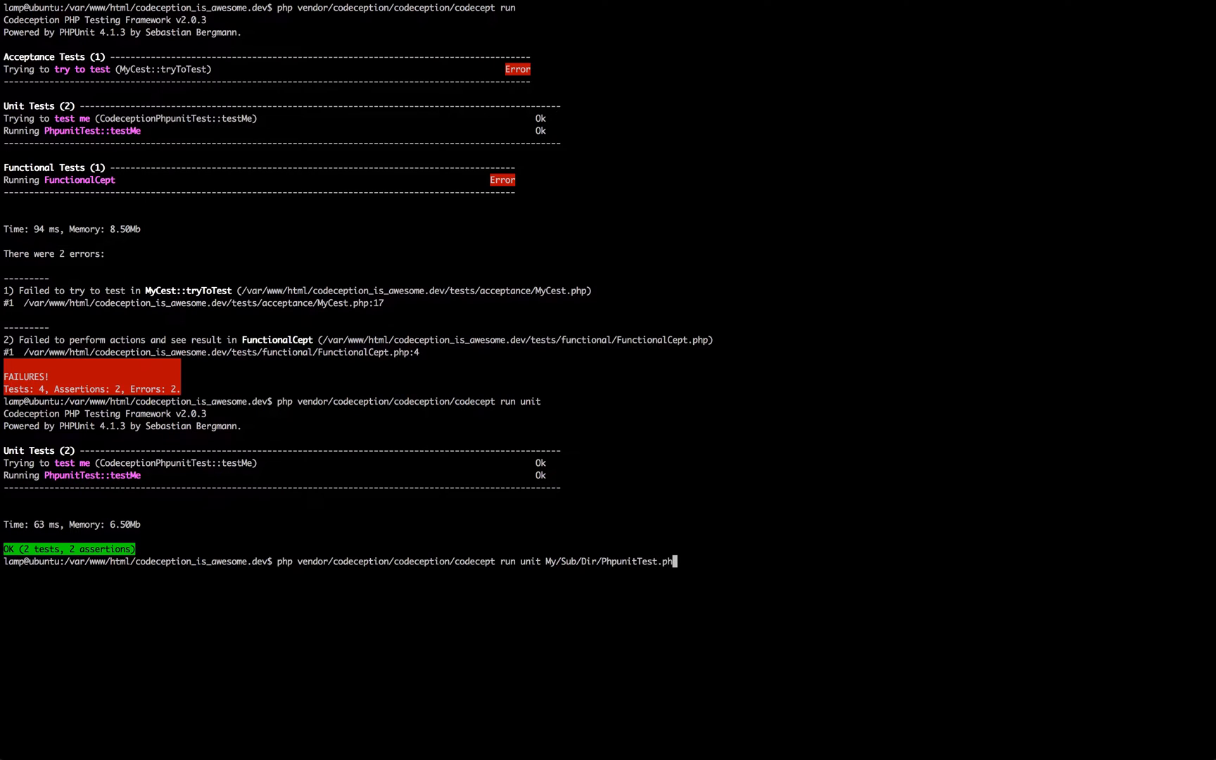
pyautogui.press('Return')
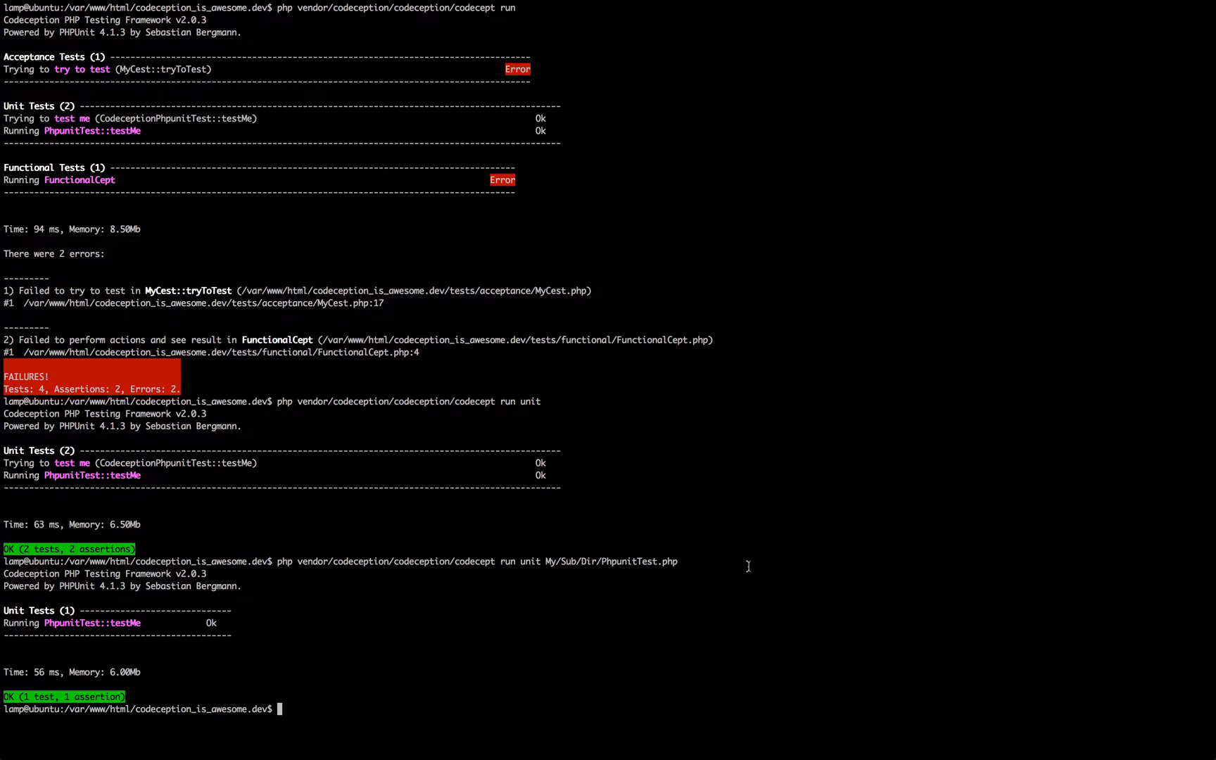
pyautogui.moveTo(522, 523)
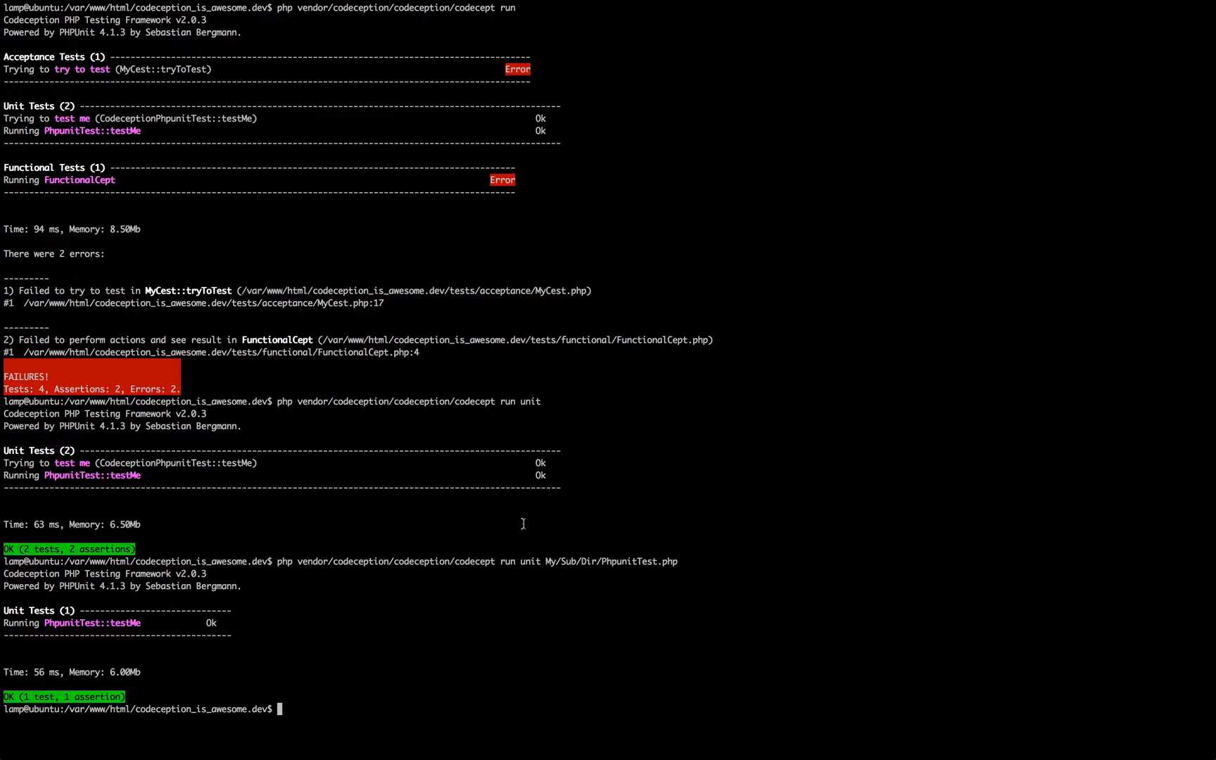
pyautogui.moveTo(559, 611)
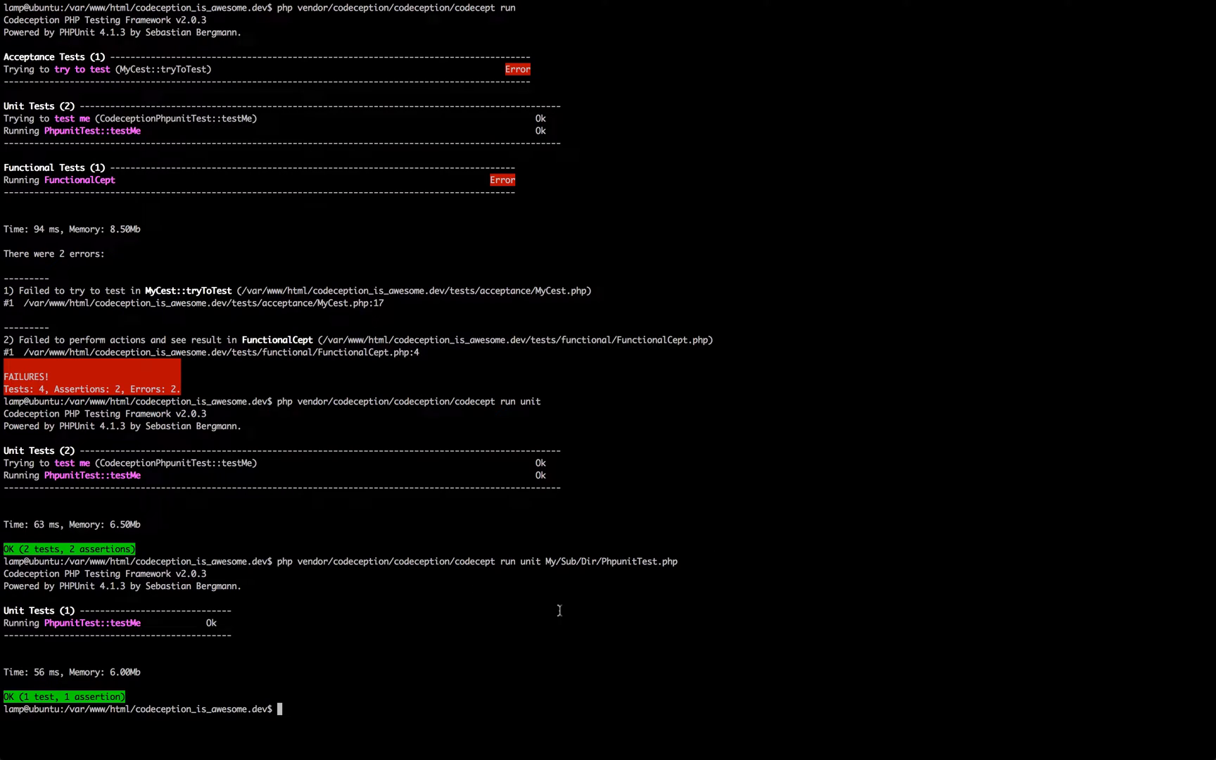
pyautogui.write('php vendor/codeception/codeception/codecept run unit My/Sub/Dir/PhpunitTe')
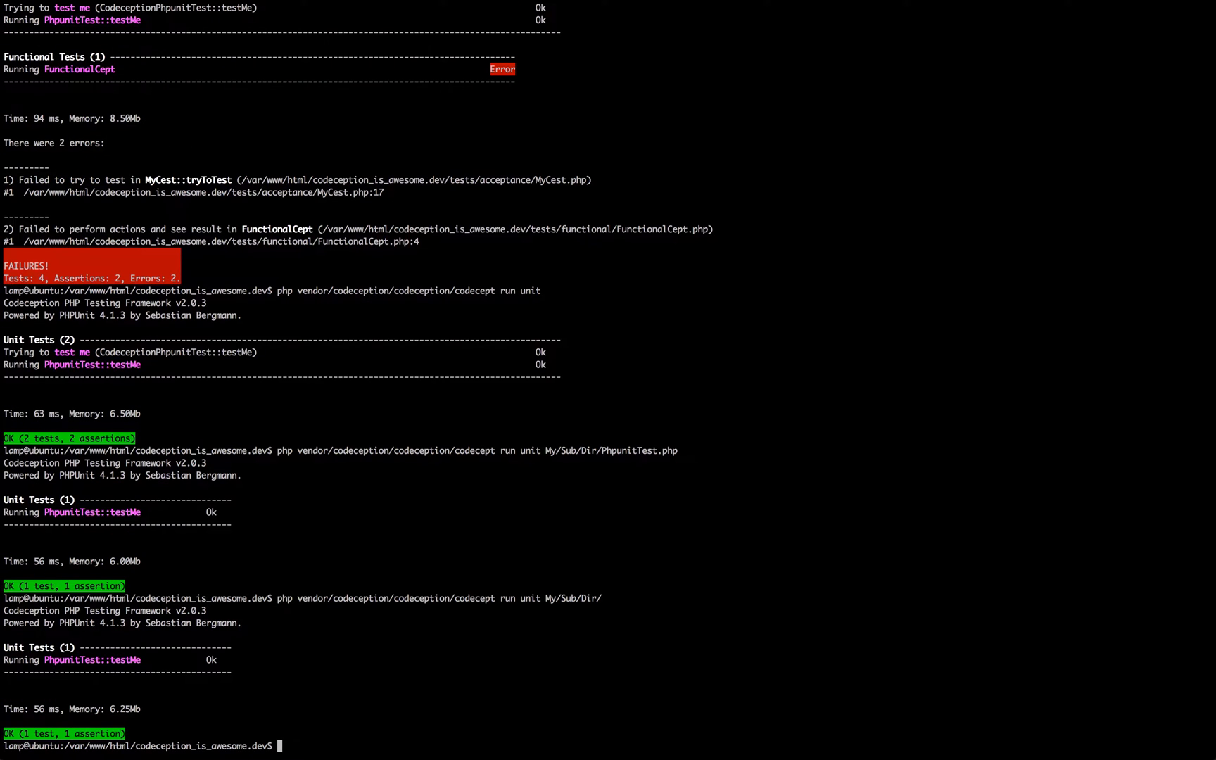
pyautogui.moveTo(518, 648)
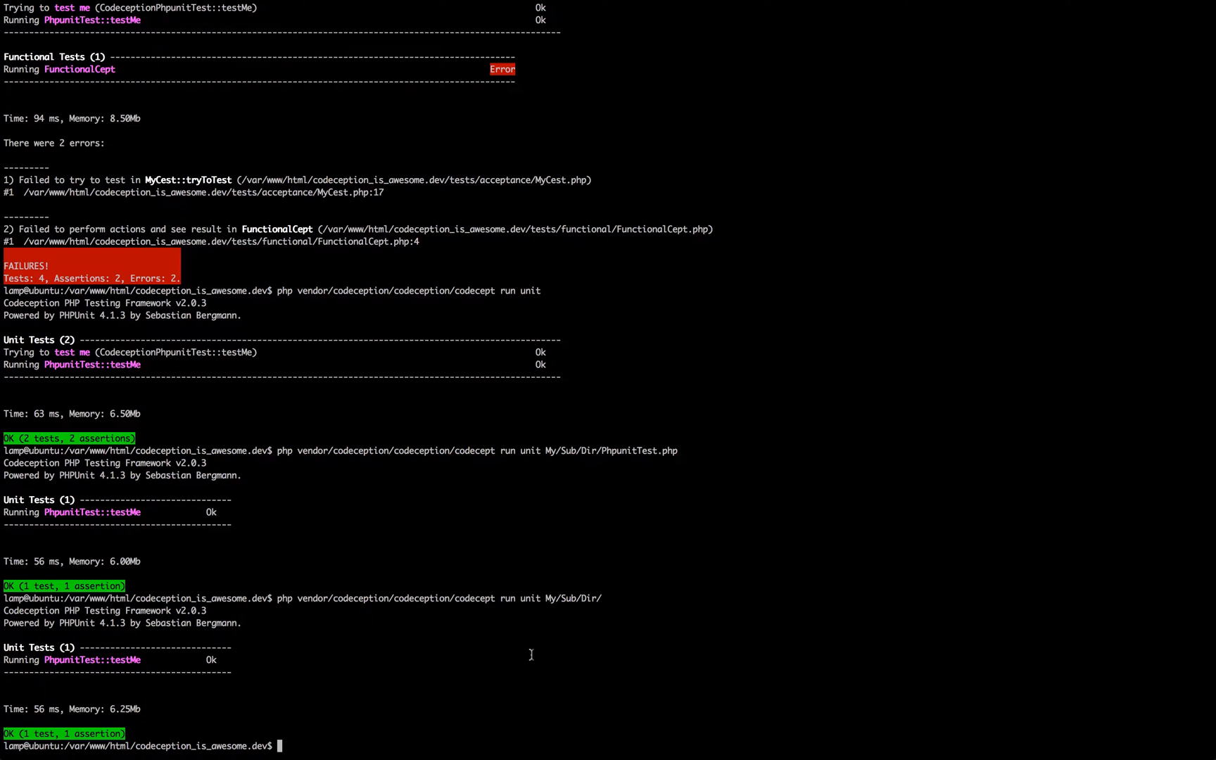
# Run 'codecept run unit My/Sub/' passing 1 test, then start a 'codecept run functional' command
pyautogui.write('php vendor/codeception/codeception/codecept run unit My/Sub/')
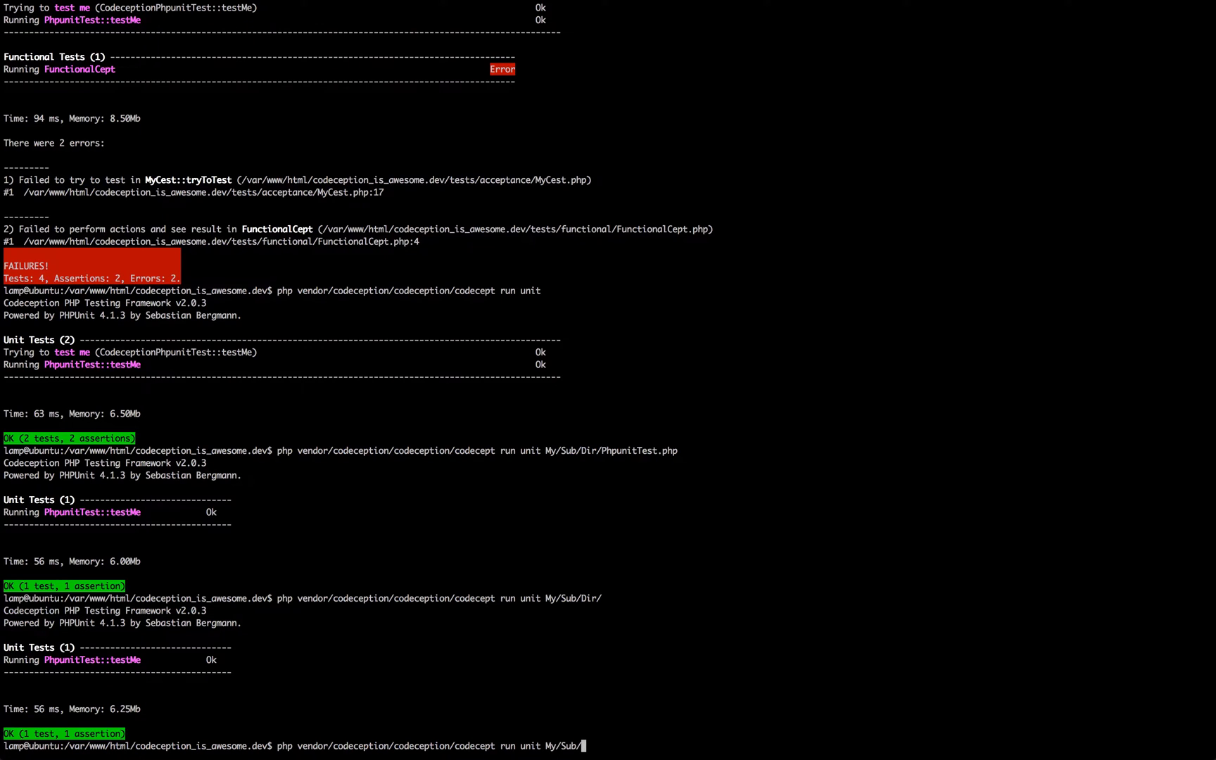
pyautogui.press('Return')
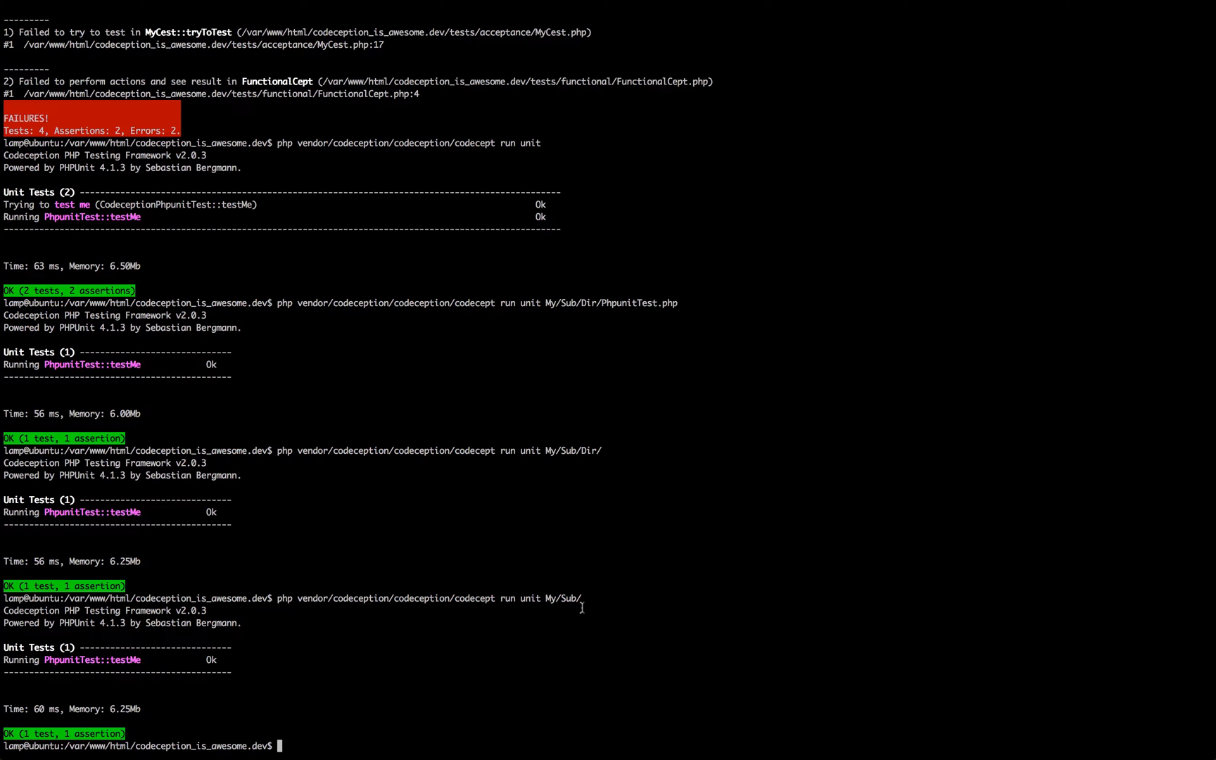
pyautogui.write('php vendor/codeception/codeception/codecept run uni')
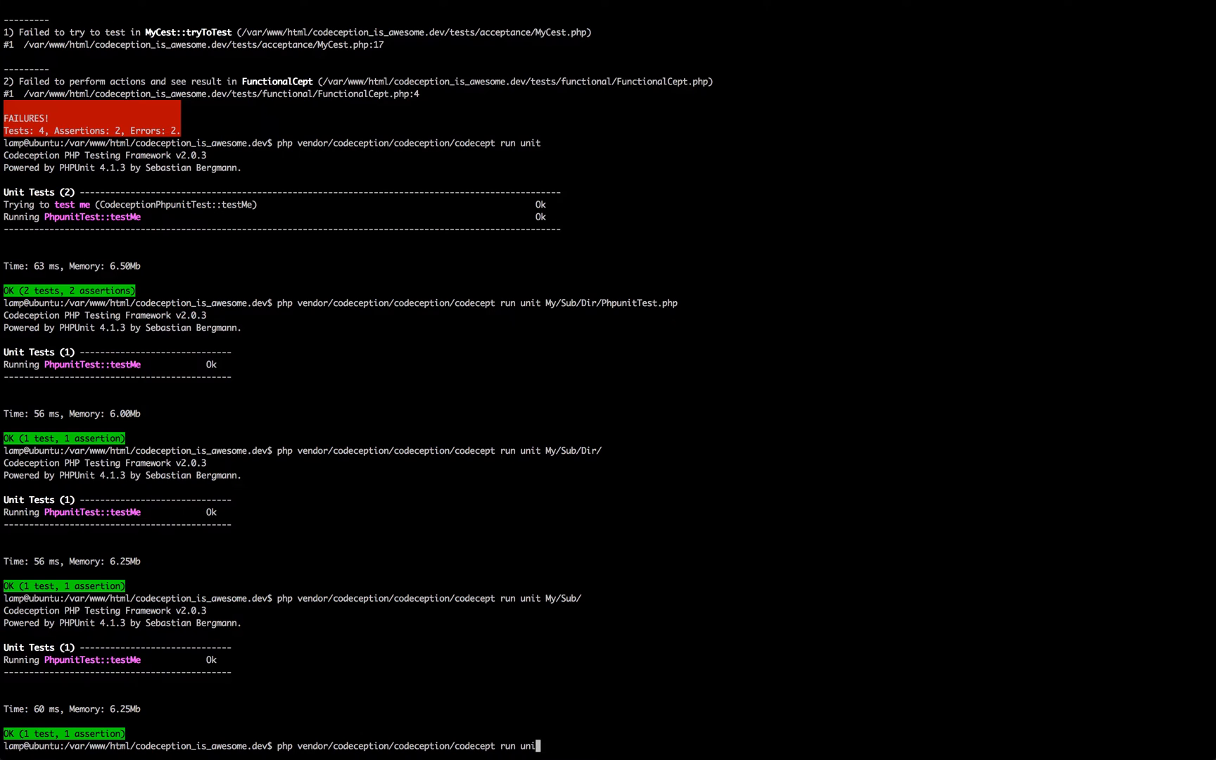
pyautogui.write('functional')
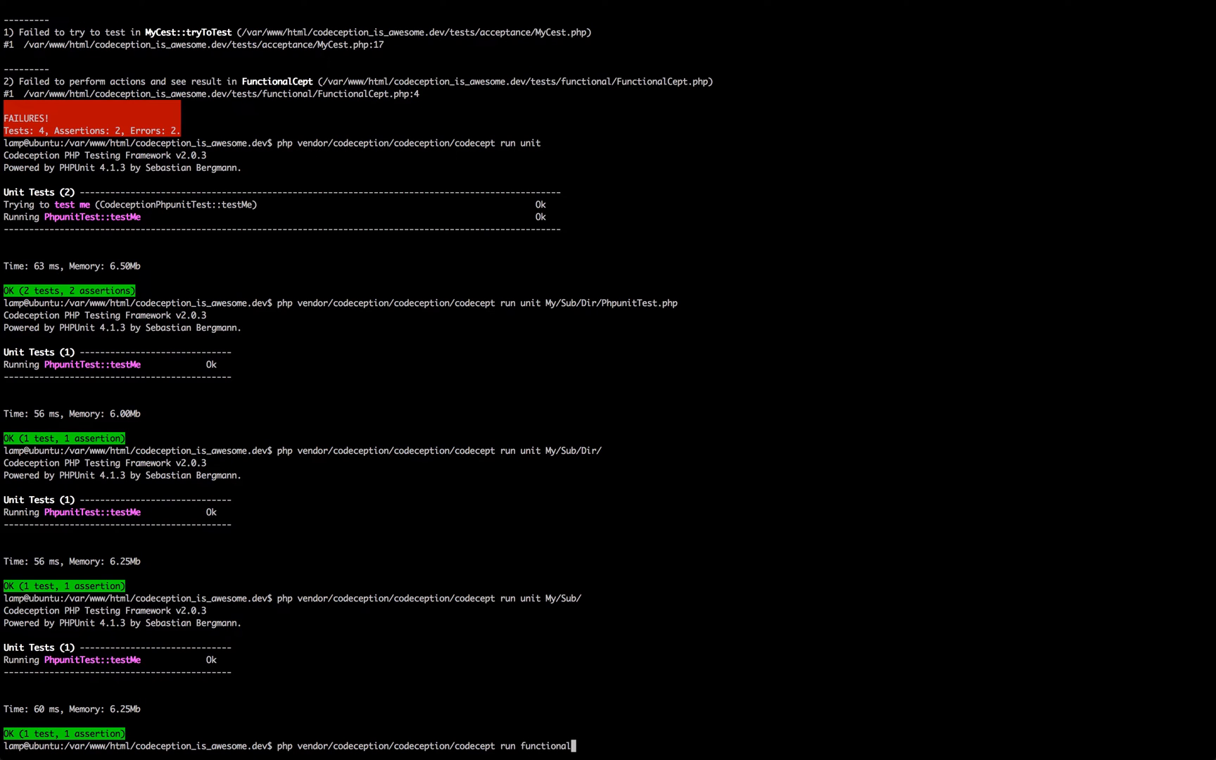